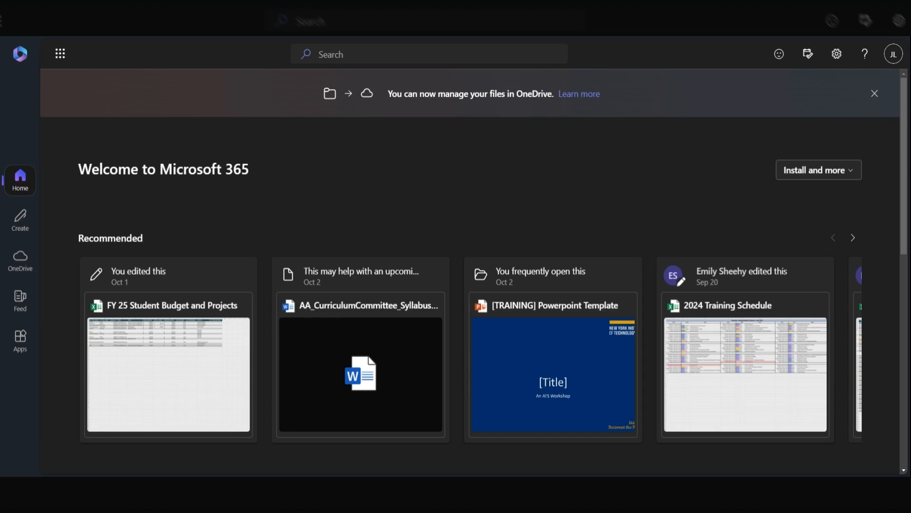
Launch Stream from the Microsoft 365 app launcher to reach its home page
left_click(59, 54)
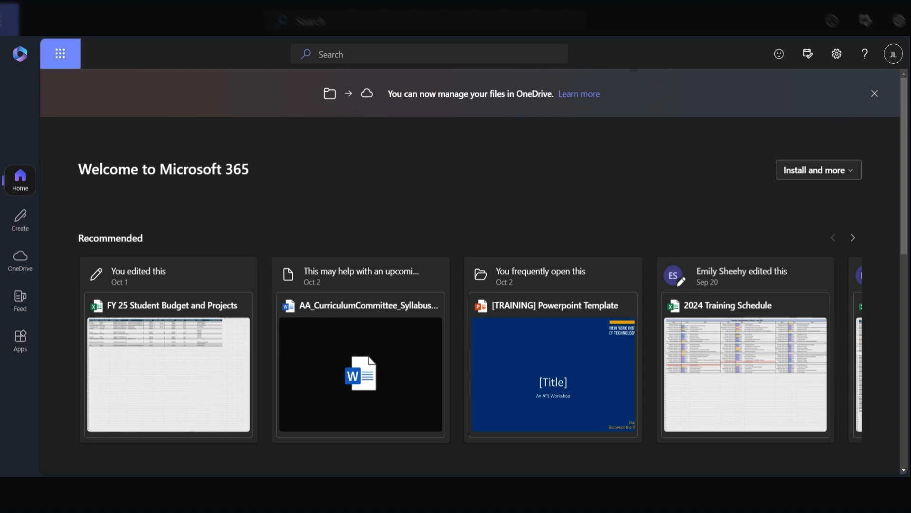
left_click(60, 53)
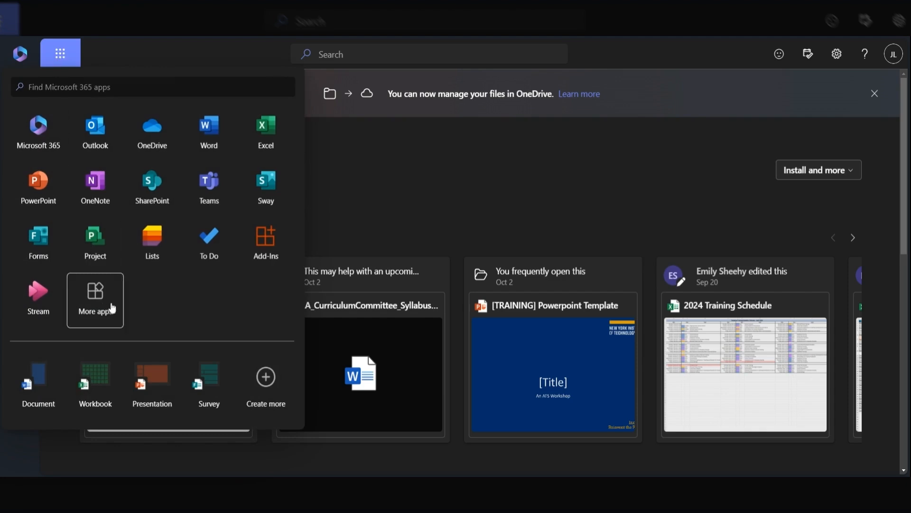
mouse_move(208, 190)
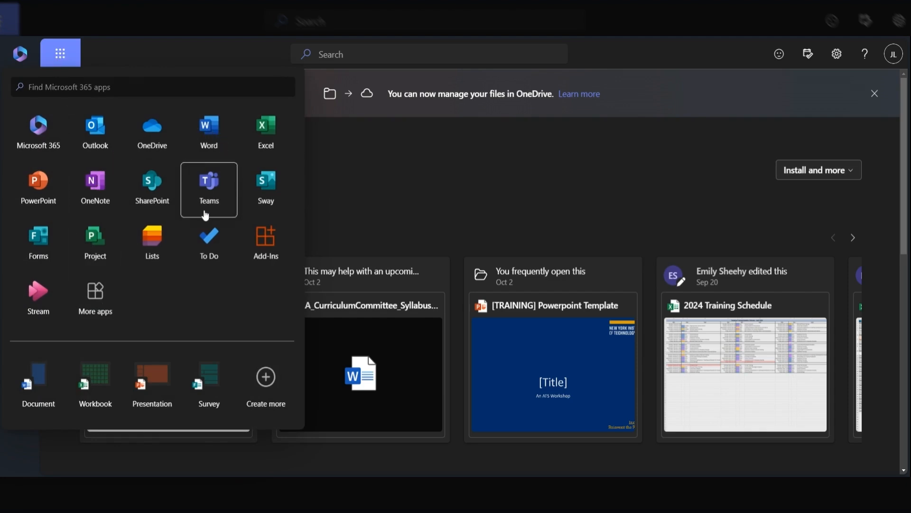
mouse_move(46, 304)
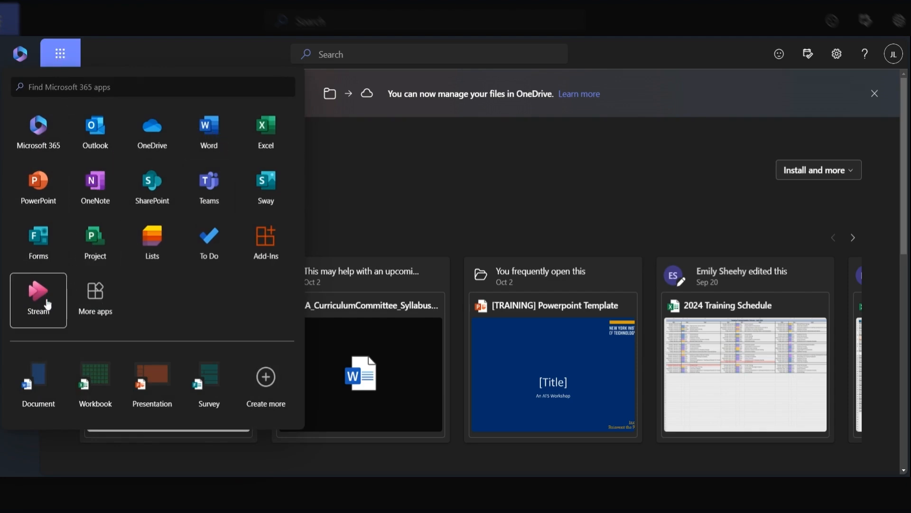
left_click(38, 299)
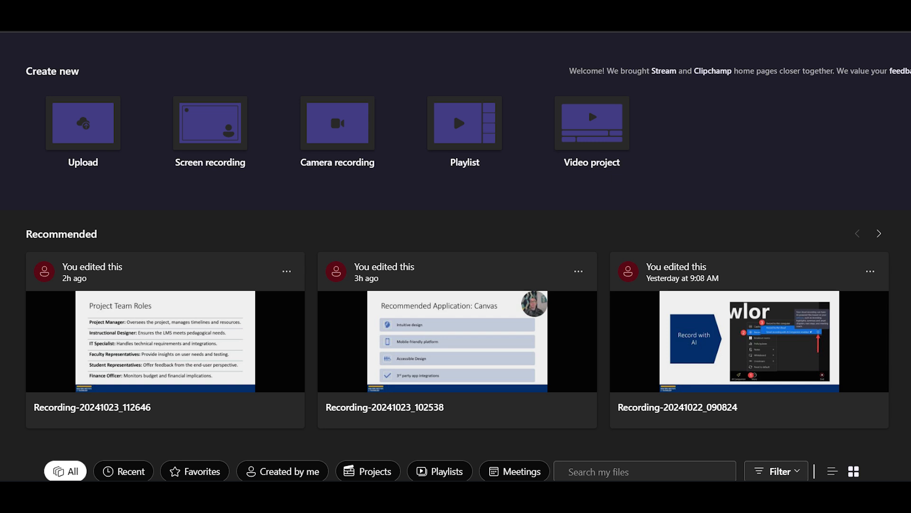
left_click(210, 122)
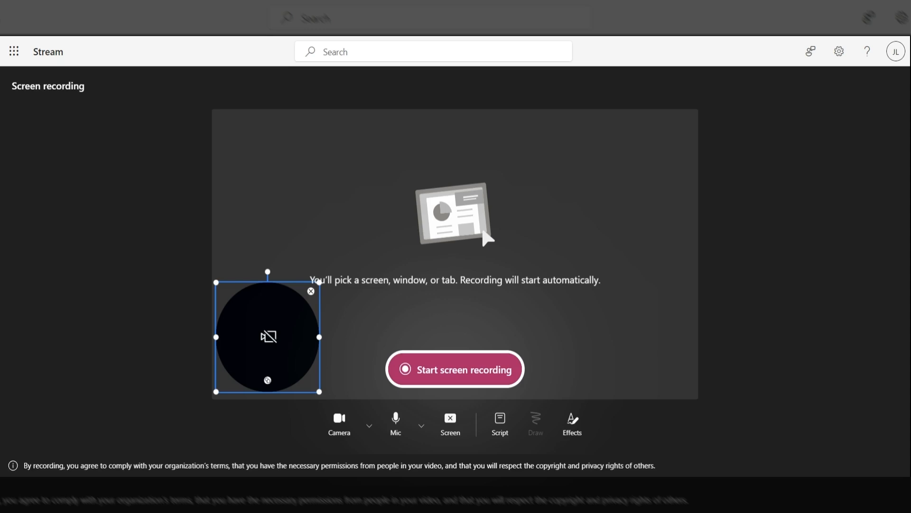
mouse_move(307, 318)
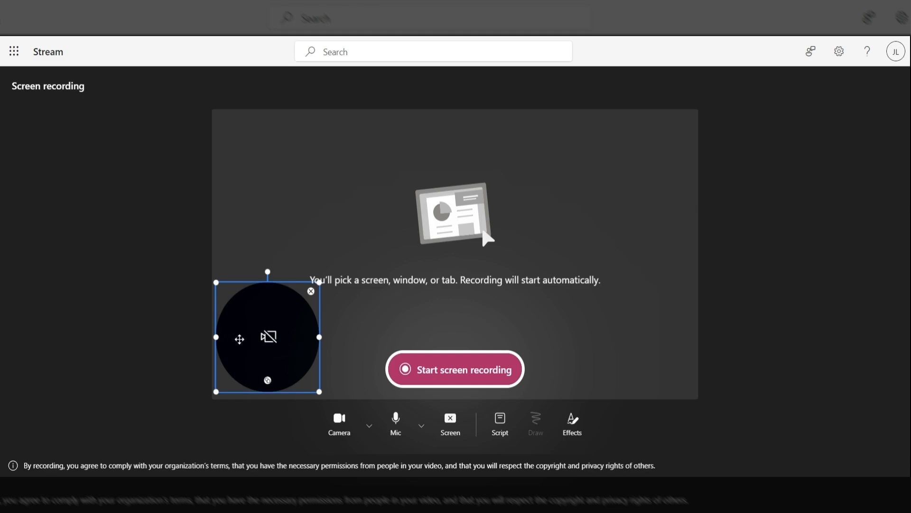
mouse_move(283, 326)
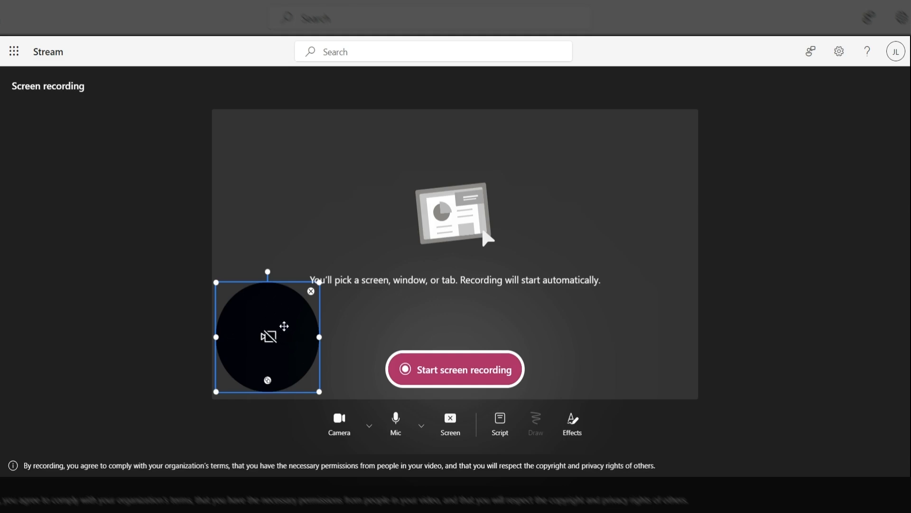
Drag the circular camera overlay from bottom-left to the top-right corner of the preview
left_click_drag(268, 336, 646, 170)
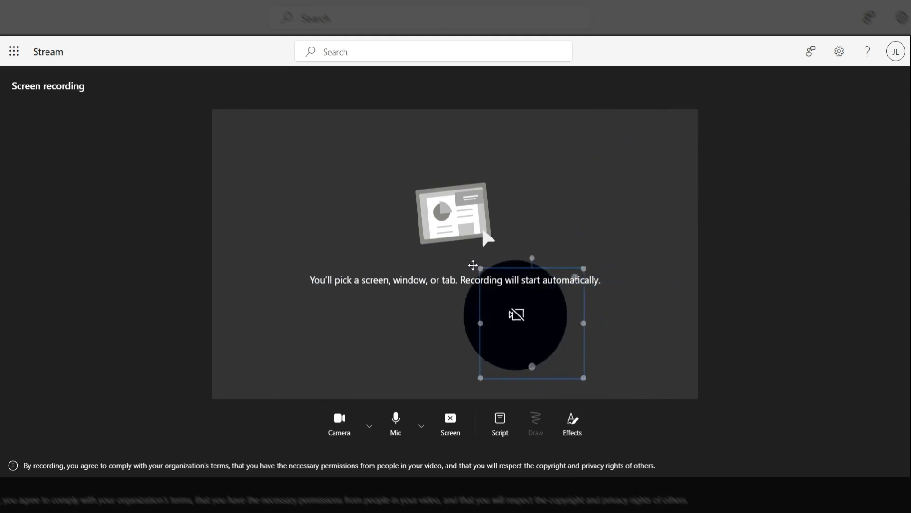
left_click_drag(516, 314, 534, 201)
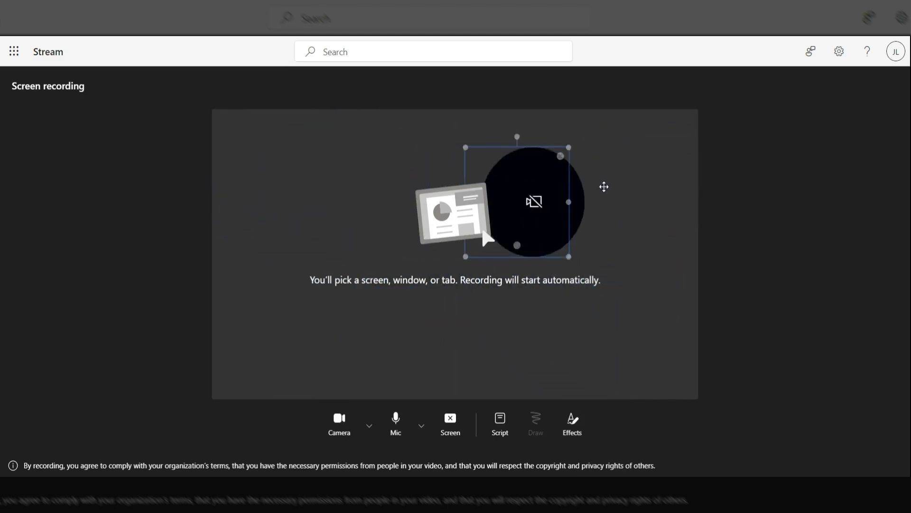
left_click_drag(533, 201, 643, 167)
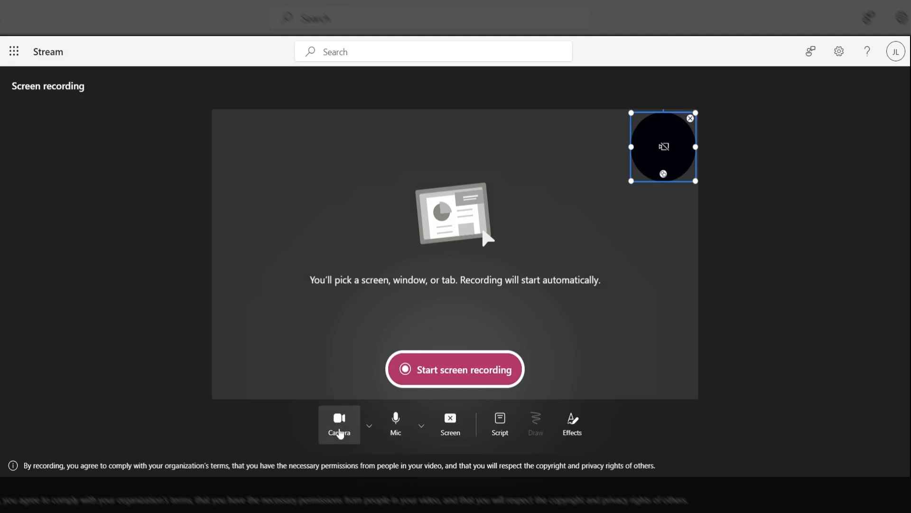
Disable the camera feed and look over the available recording effects
left_click(339, 422)
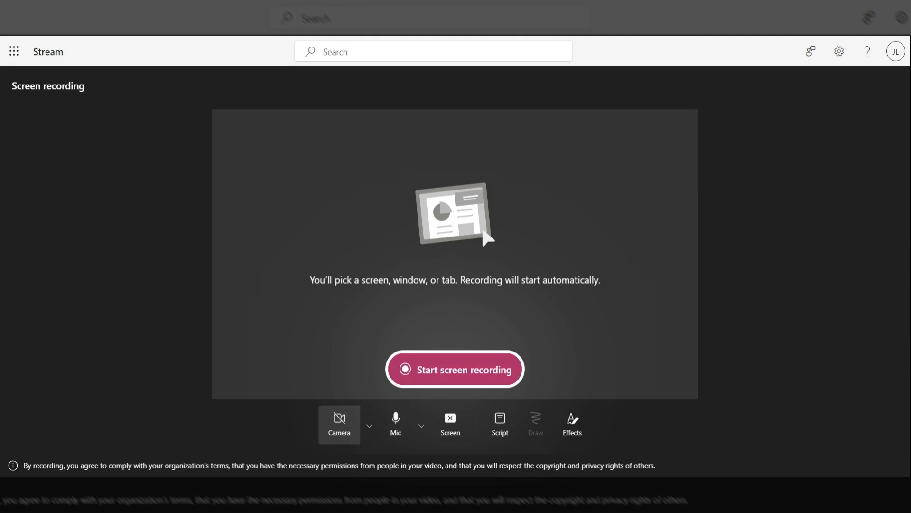
mouse_move(396, 421)
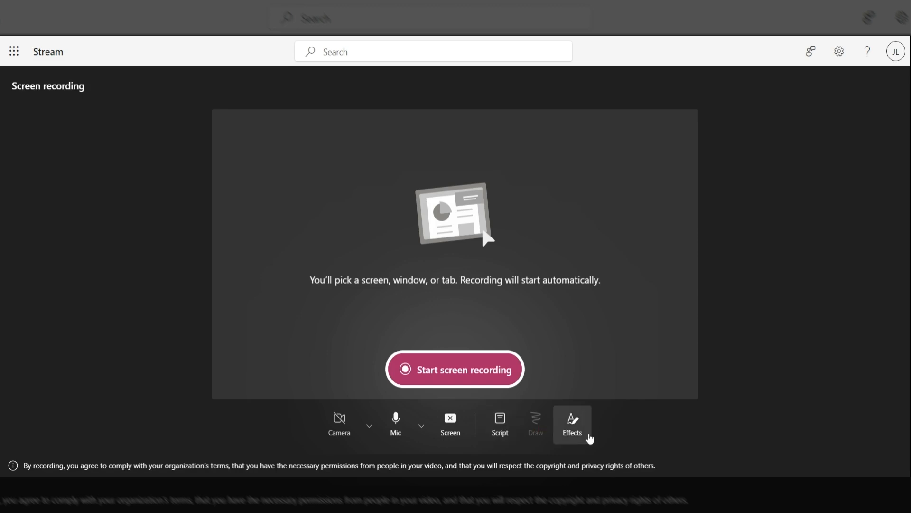
left_click(571, 424)
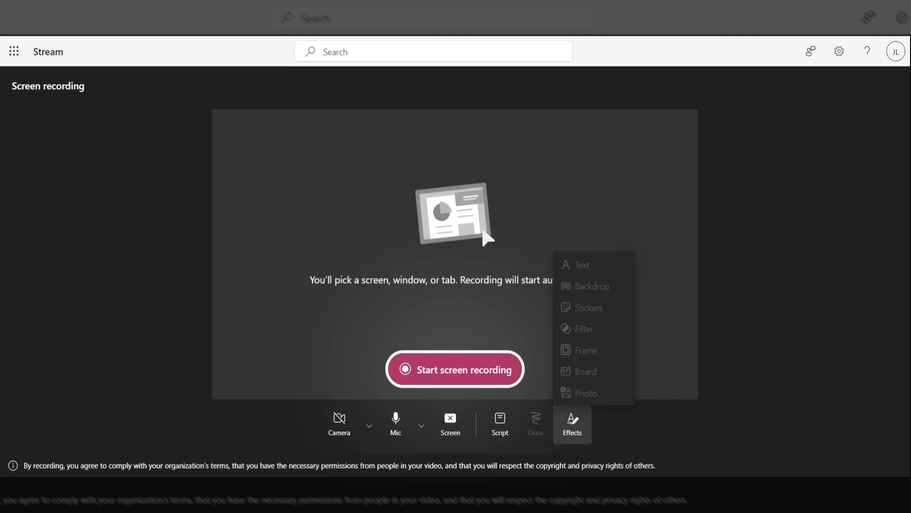
mouse_move(687, 415)
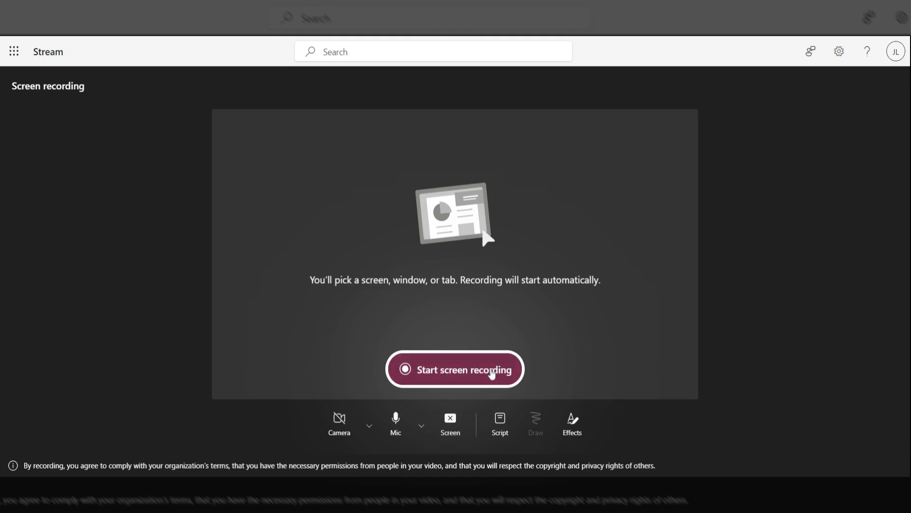
mouse_move(482, 325)
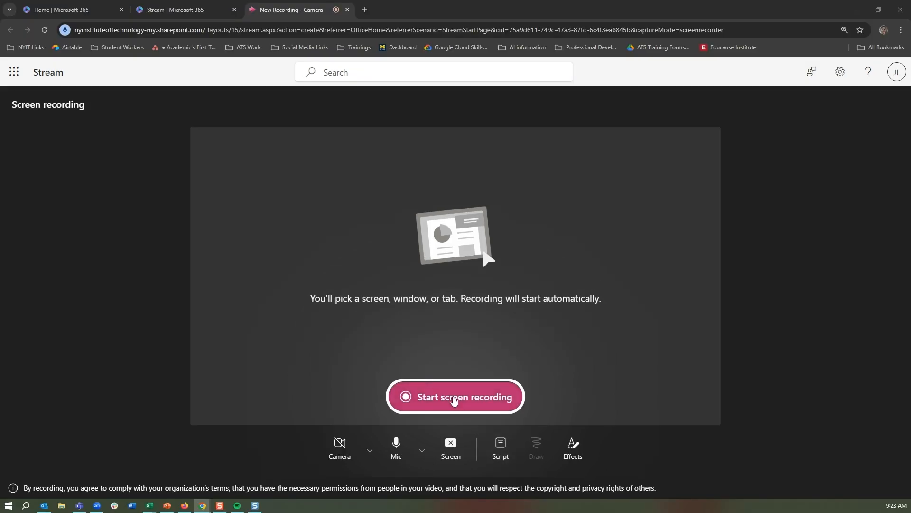
left_click(454, 397)
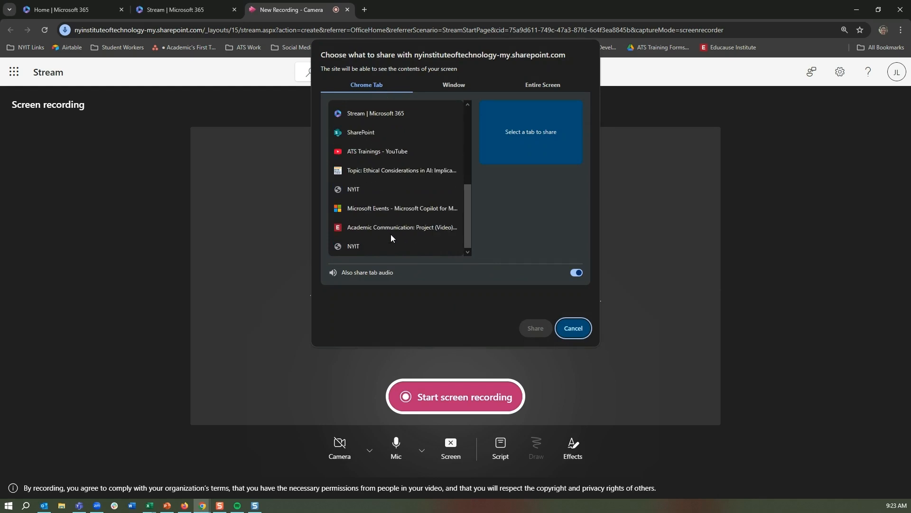
left_click(454, 84)
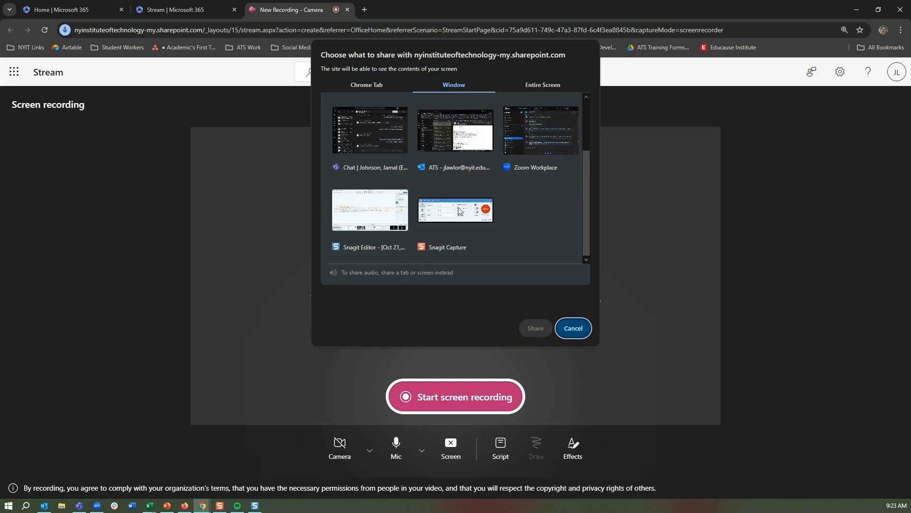
left_click(545, 86)
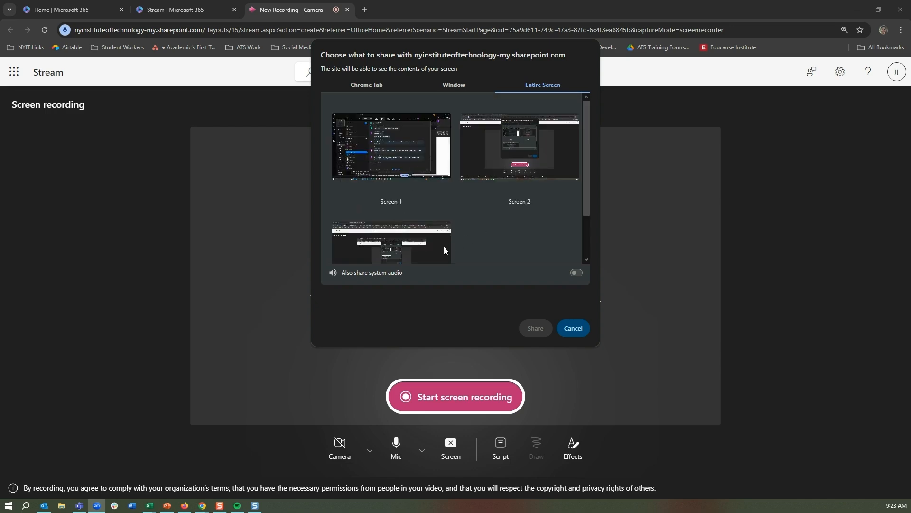
mouse_move(464, 165)
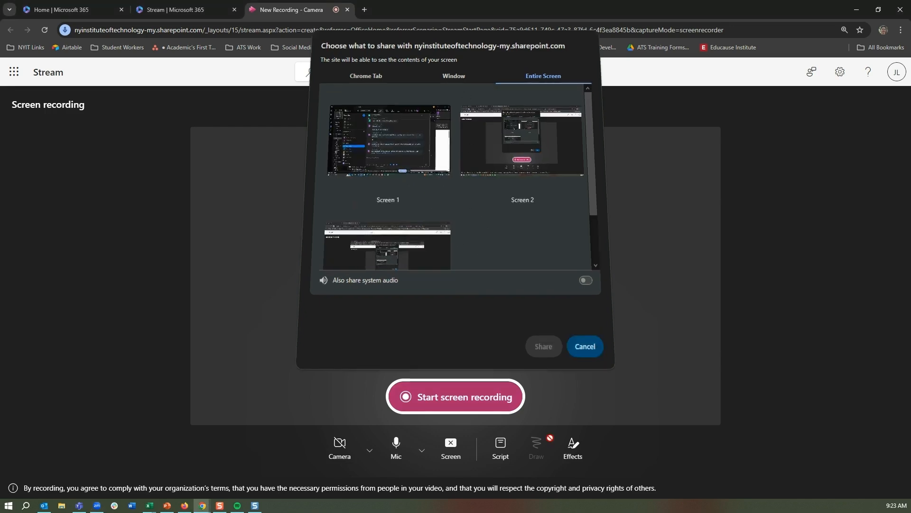
left_click(584, 346)
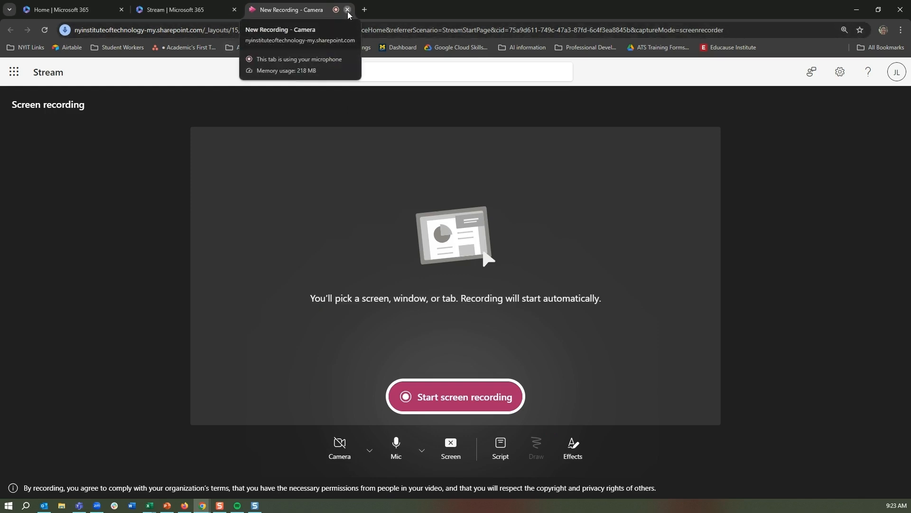
Close the new recording tab and scroll the home page down to the full file list
left_click(347, 10)
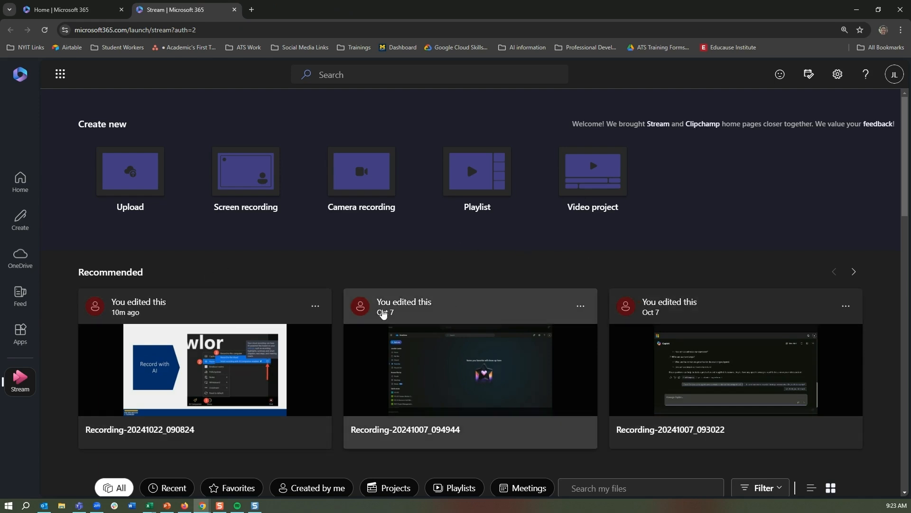
scroll("down", 3)
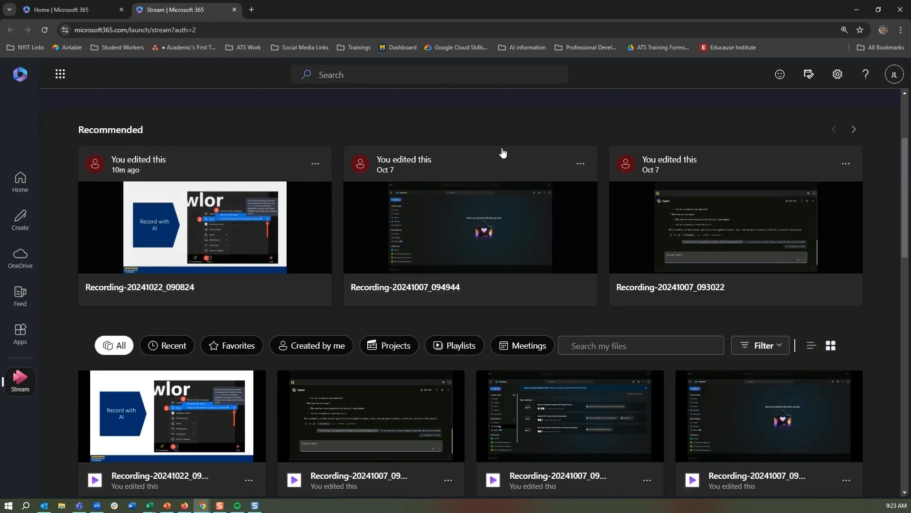
mouse_move(284, 183)
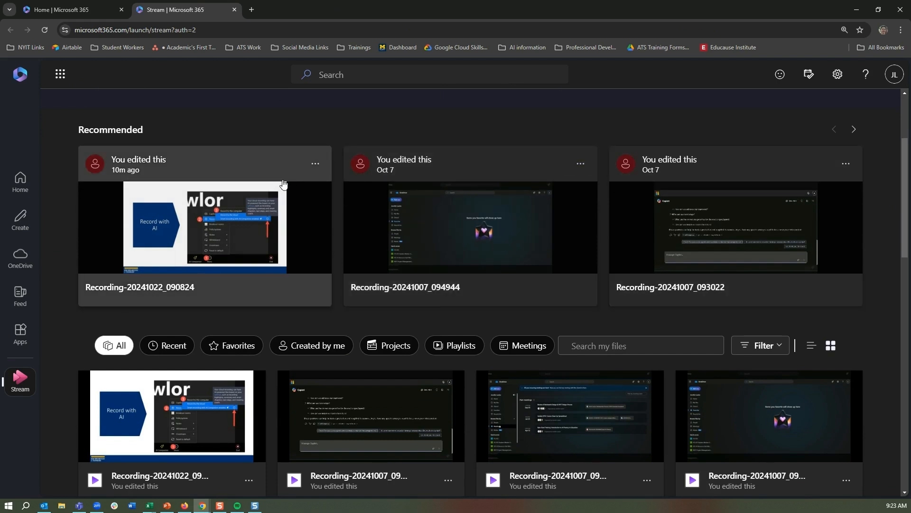
scroll("down", 3)
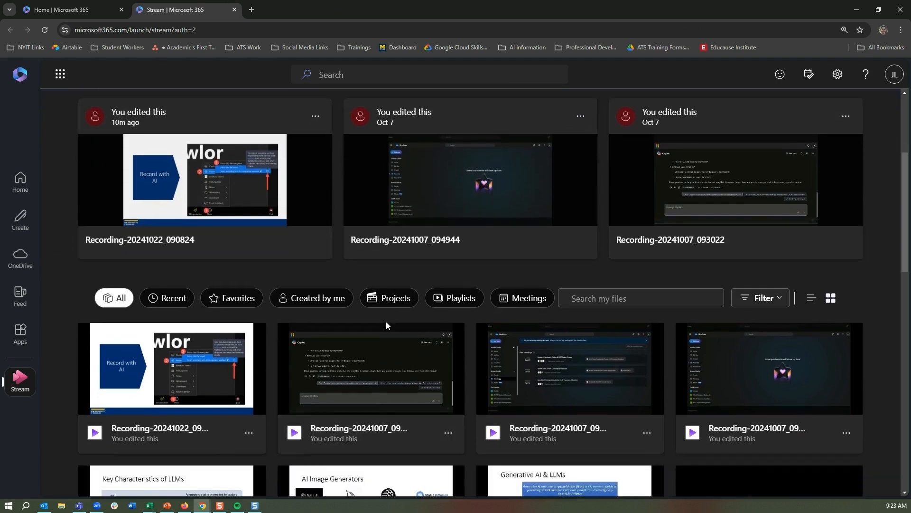
scroll("down", 3)
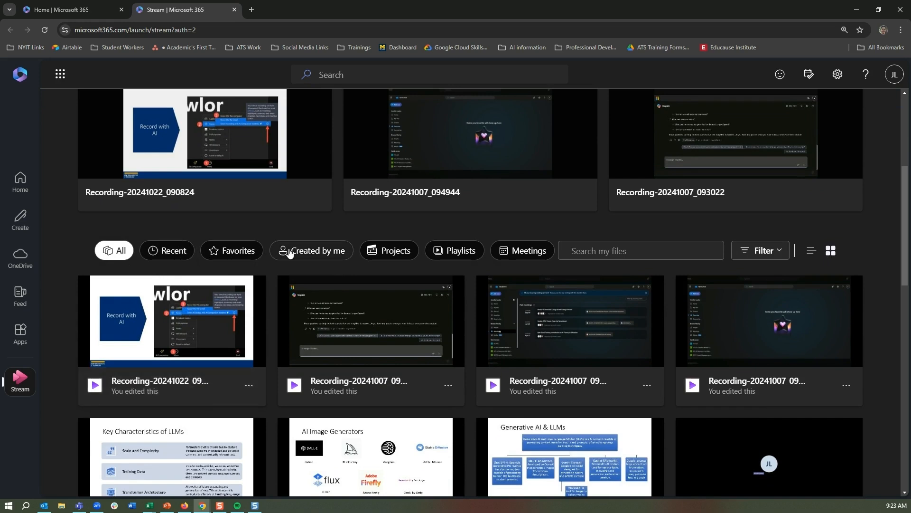
mouse_move(454, 249)
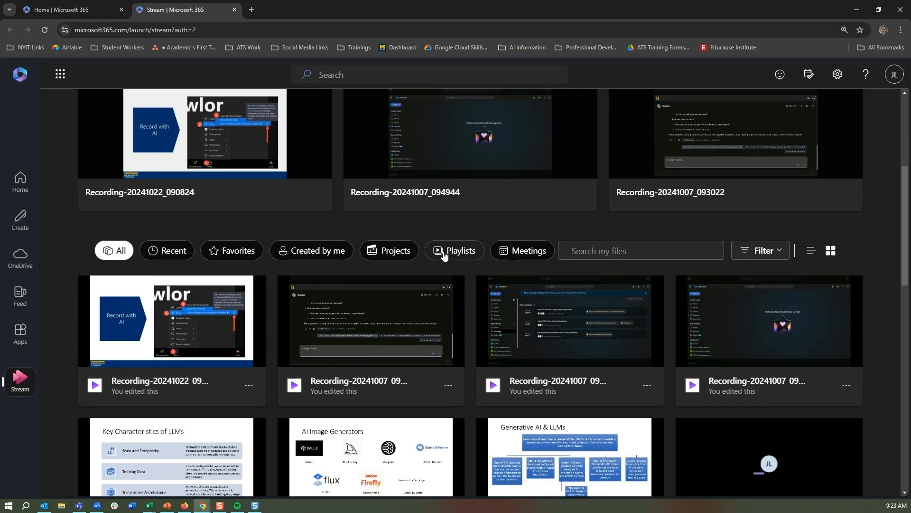
mouse_move(530, 250)
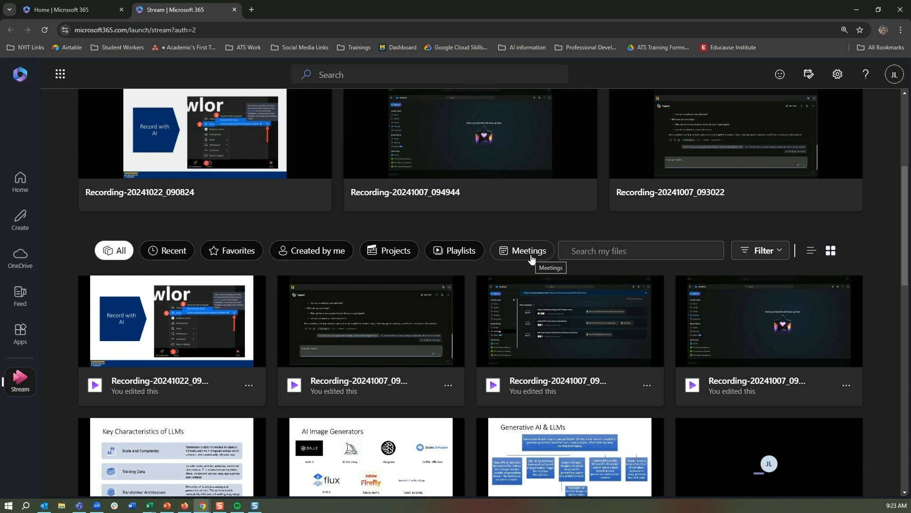
Filter the file list to Meetings and bring up the meeting recording's More options menu
left_click(521, 250)
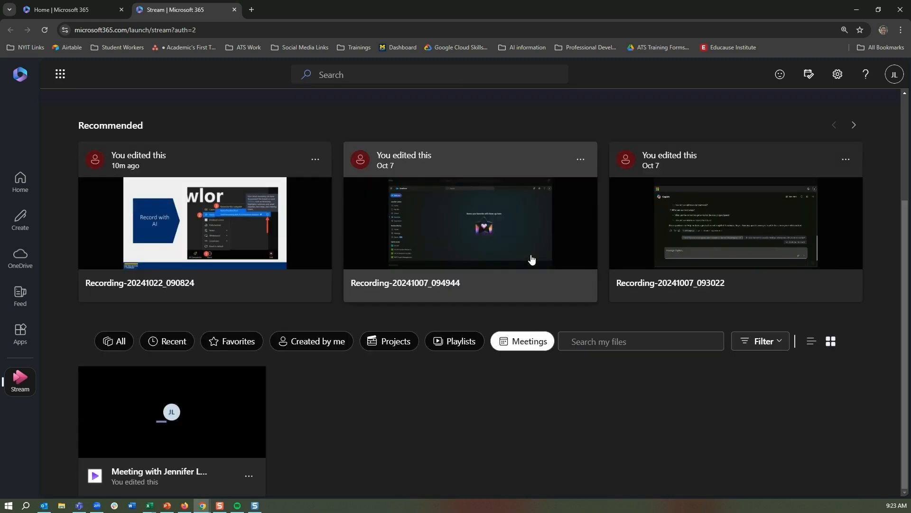
mouse_move(385, 395)
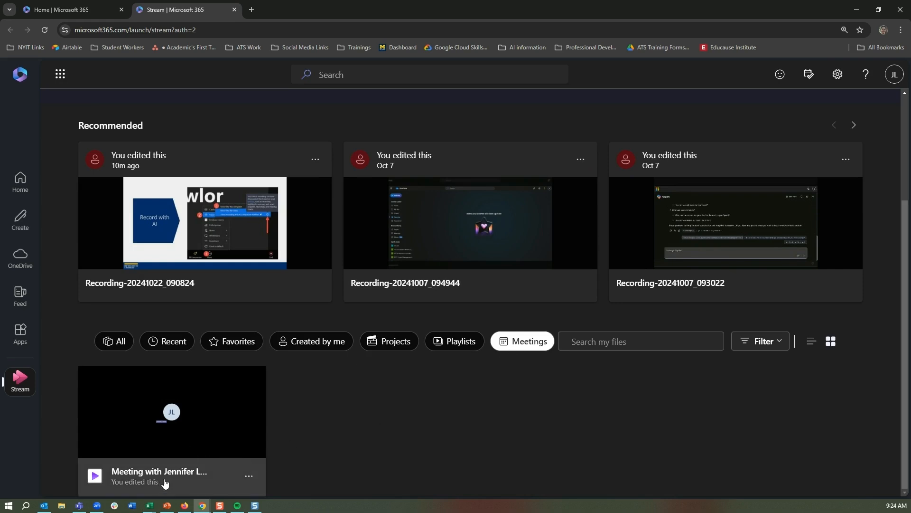
mouse_move(118, 382)
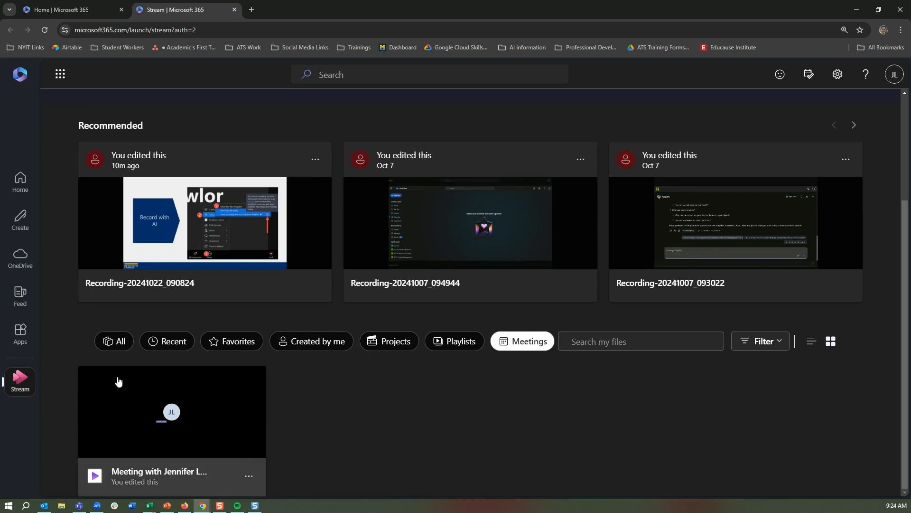
mouse_move(250, 478)
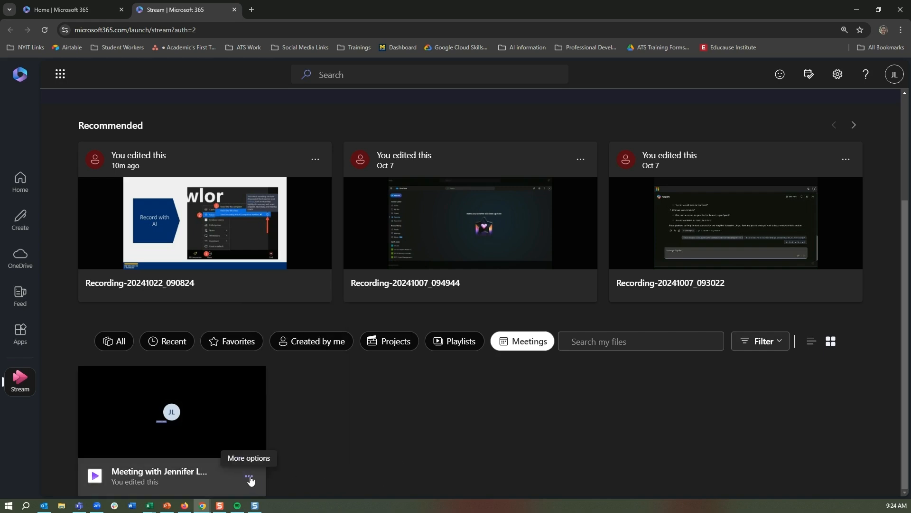
left_click(250, 481)
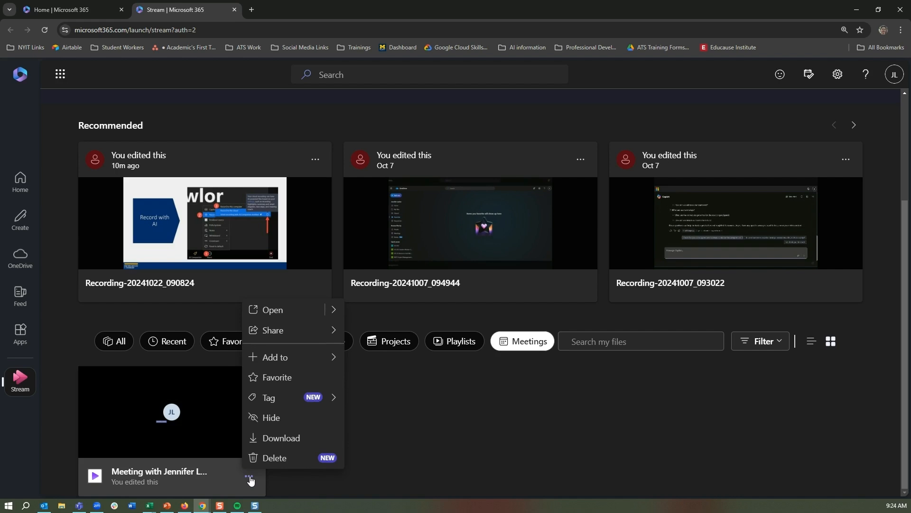
mouse_move(299, 361)
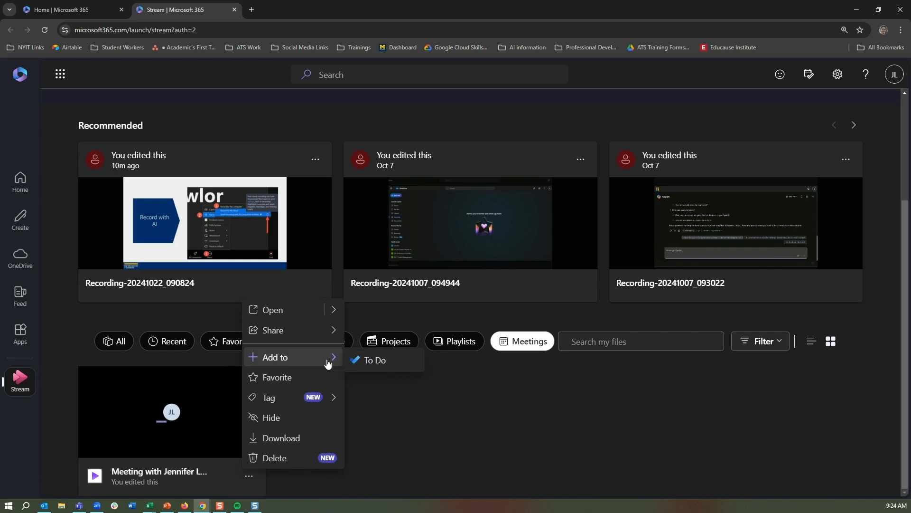
mouse_move(274, 373)
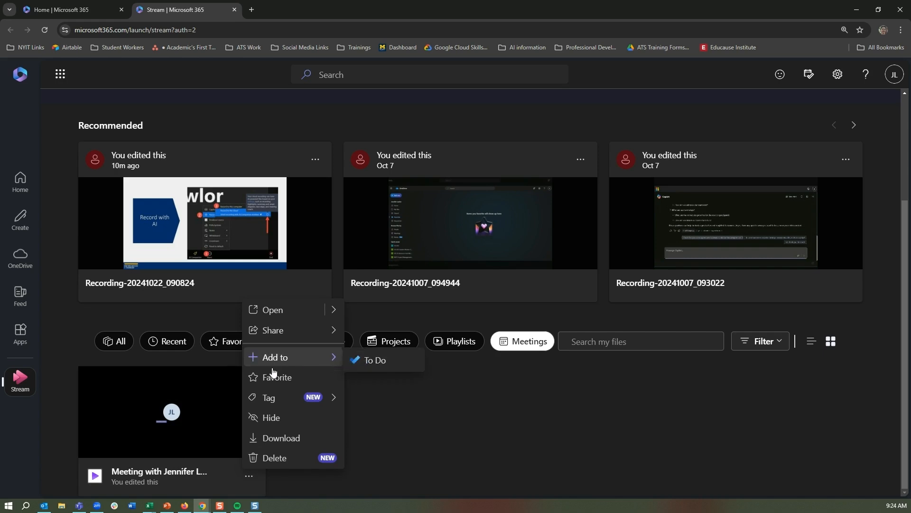
mouse_move(268, 398)
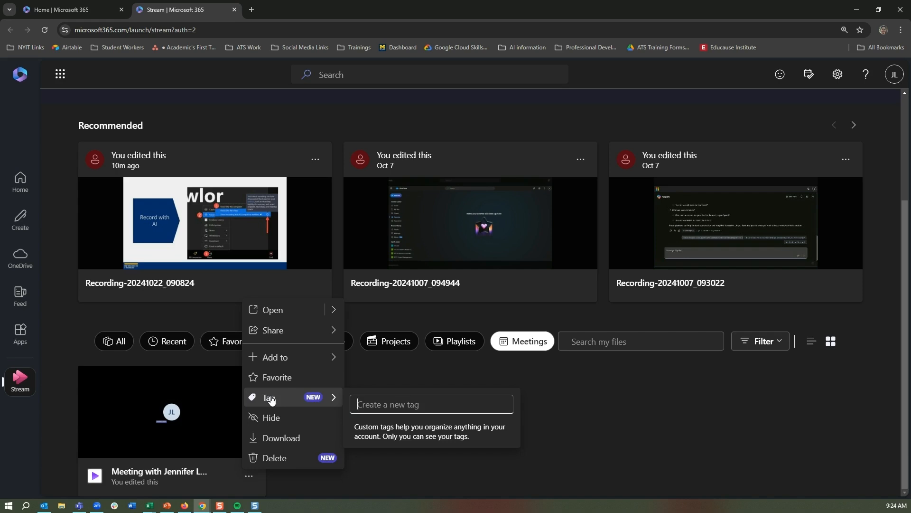
mouse_move(275, 416)
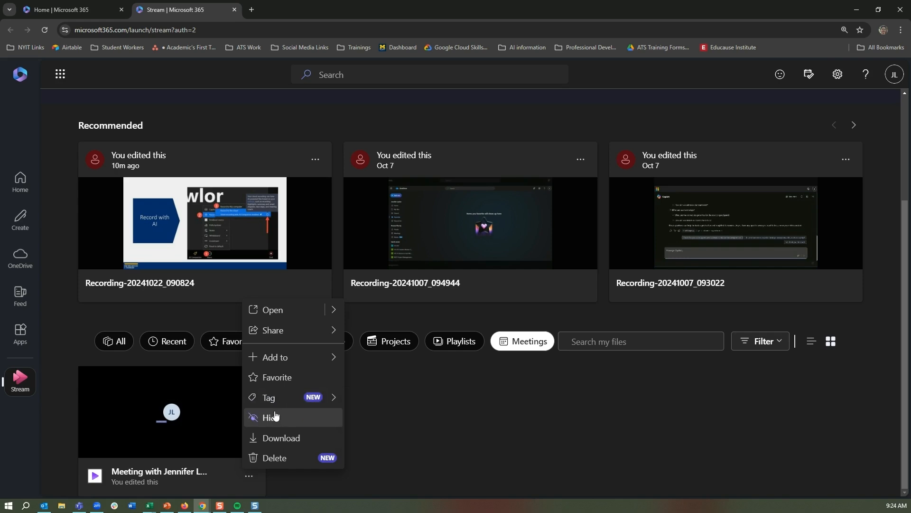
mouse_move(278, 458)
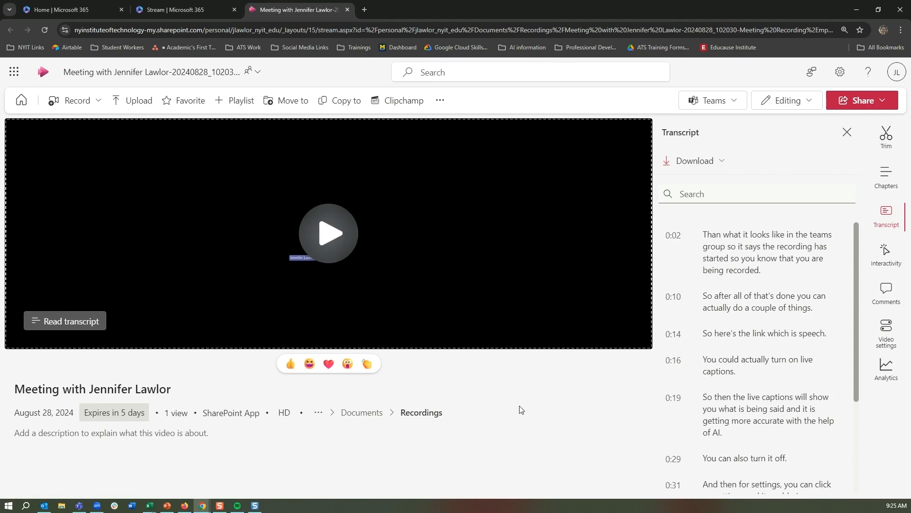
Close the Transcript pane so the meeting video player fills the page
left_click(848, 132)
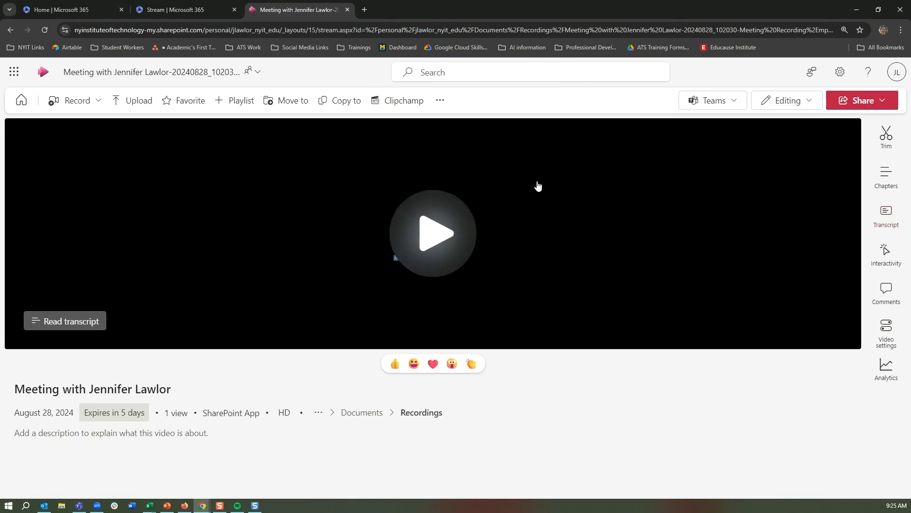
mouse_move(114, 413)
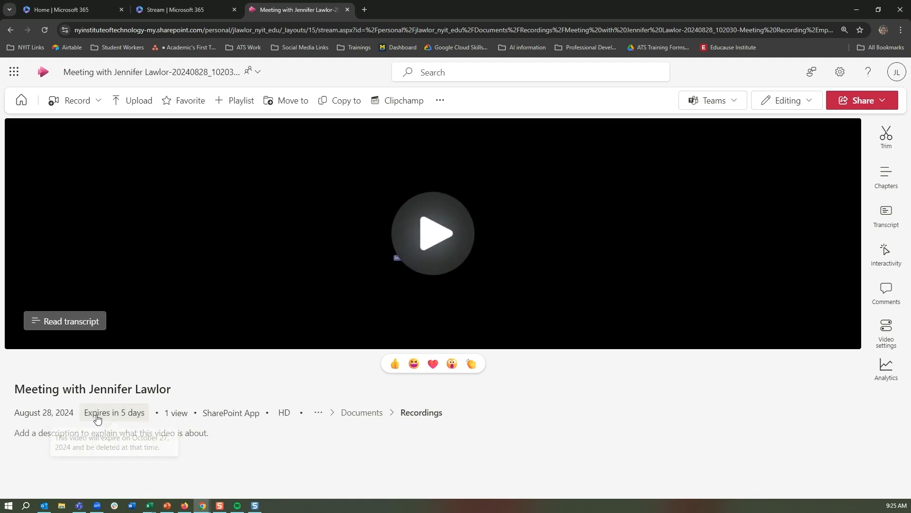
mouse_move(126, 420)
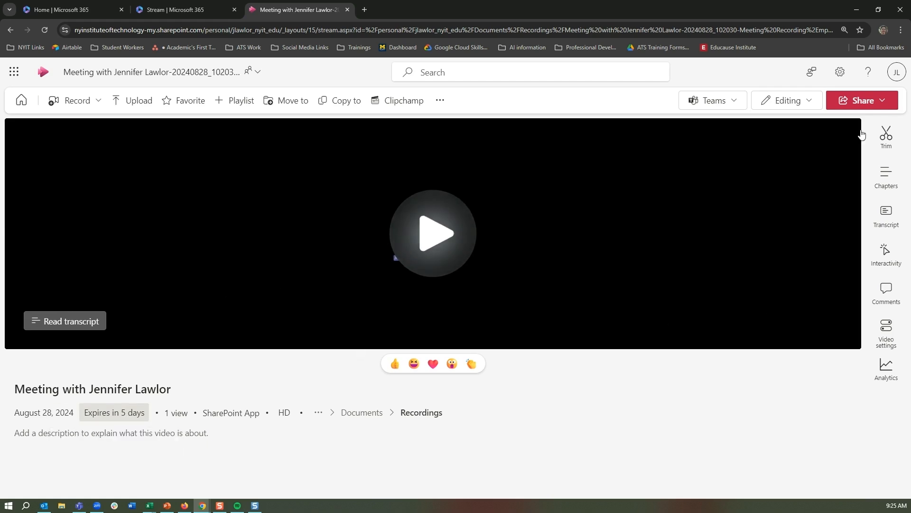
mouse_move(886, 140)
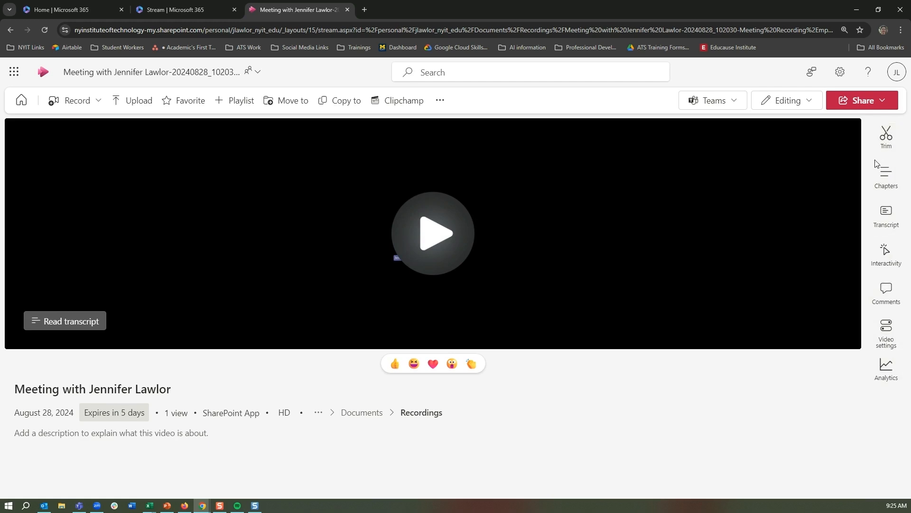
Show the Chapters panel for the meeting video, which has no chapters yet
left_click(886, 175)
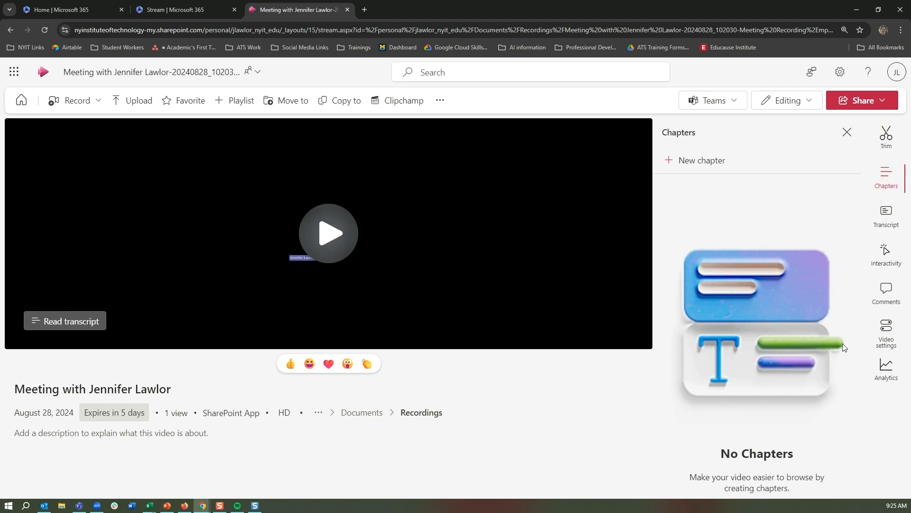
mouse_move(734, 176)
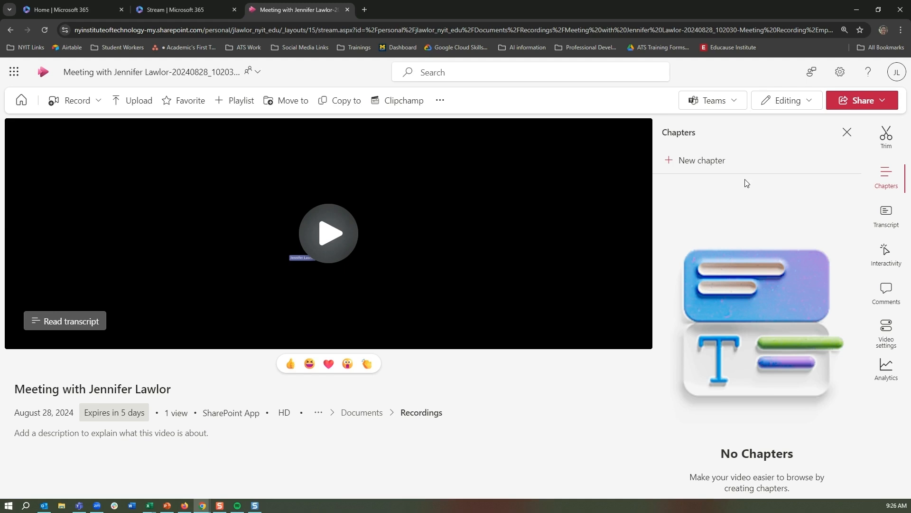
Scroll through the meeting transcript, then show the empty Interactivity panel
left_click(885, 213)
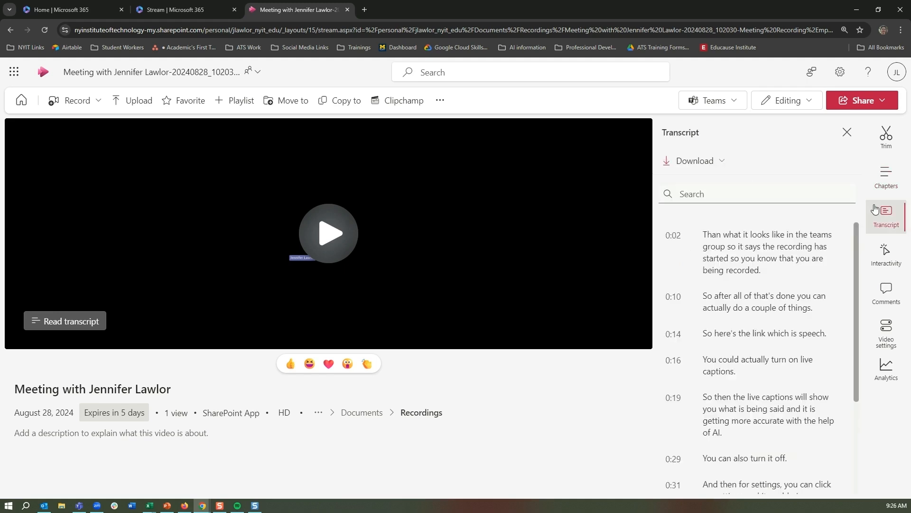
scroll("down", 3)
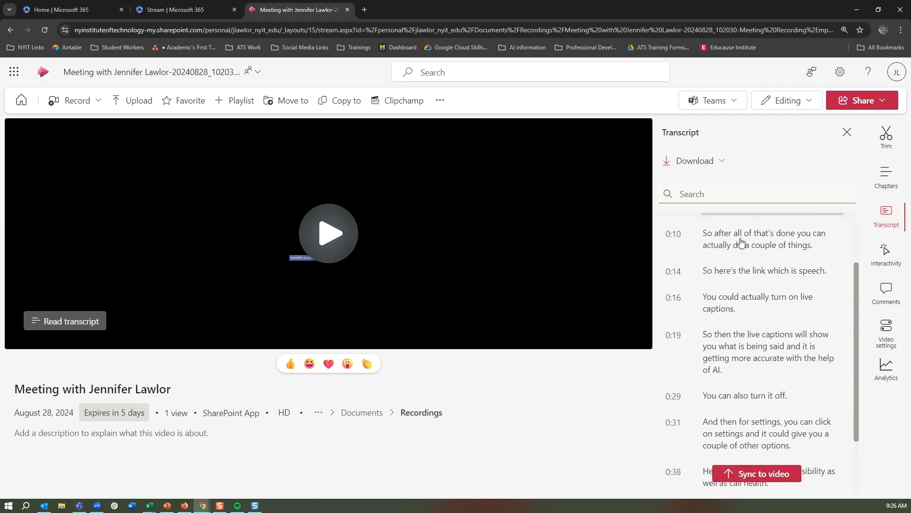
scroll("down", 3)
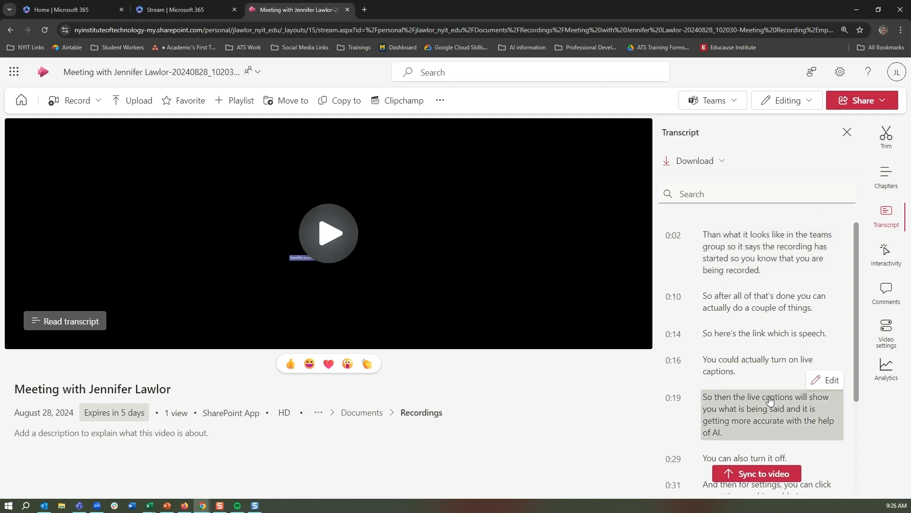
mouse_move(773, 362)
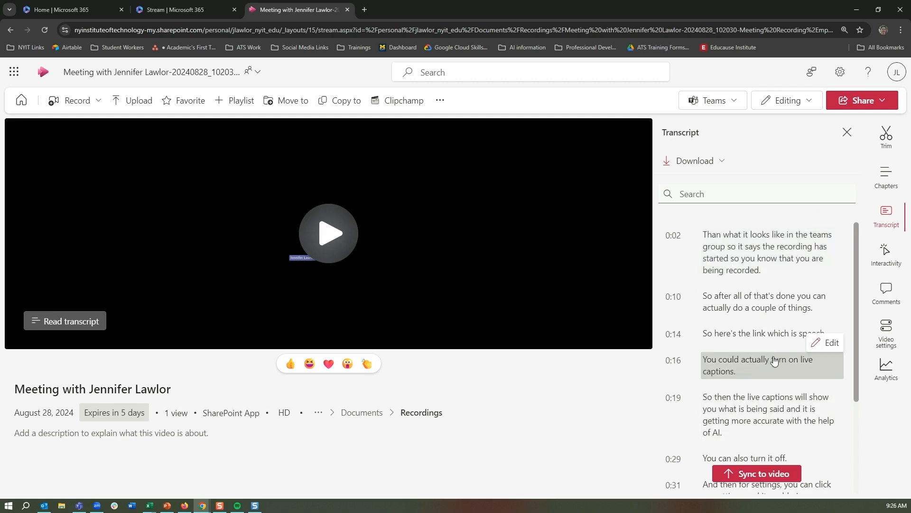
mouse_move(744, 362)
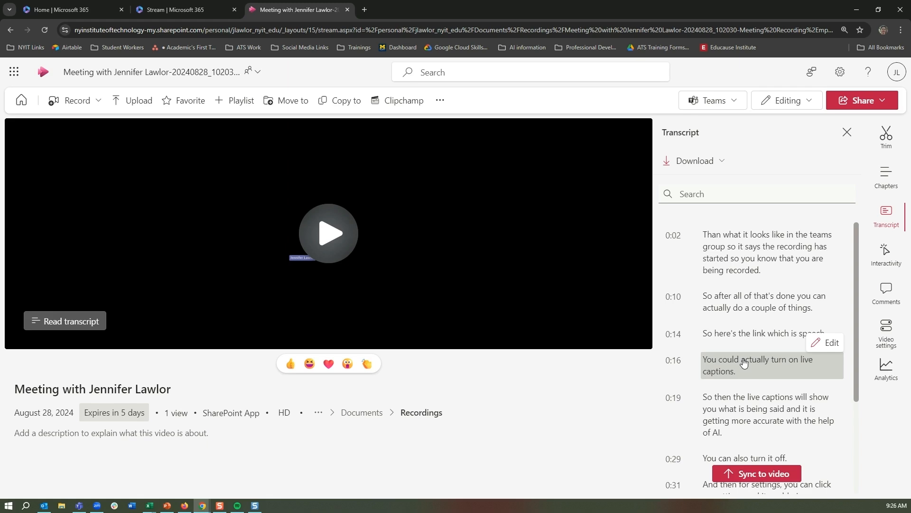
left_click(886, 253)
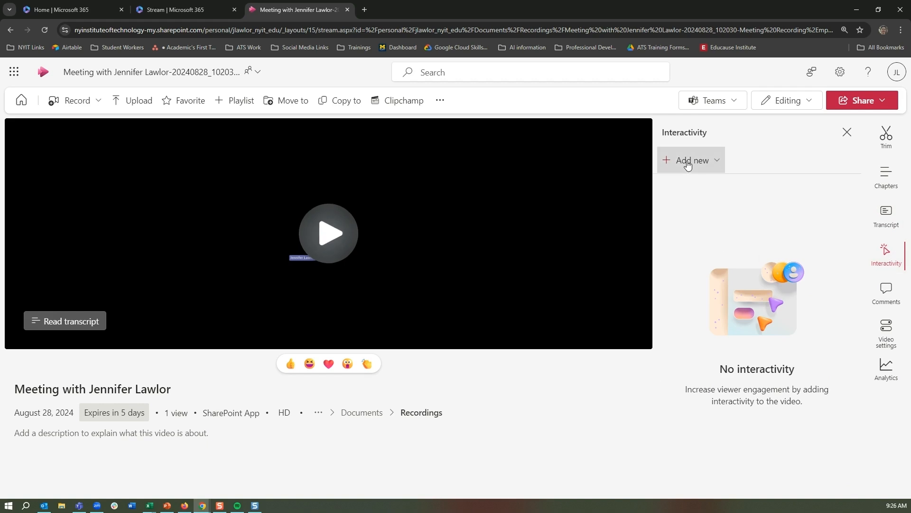
View the Add form/Add callout choices, then switch to the empty Comments panel
left_click(692, 160)
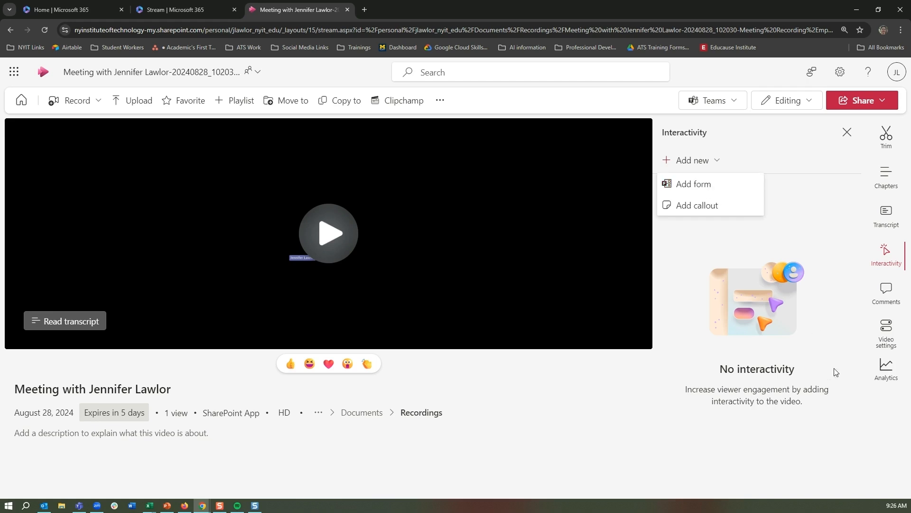
left_click(886, 293)
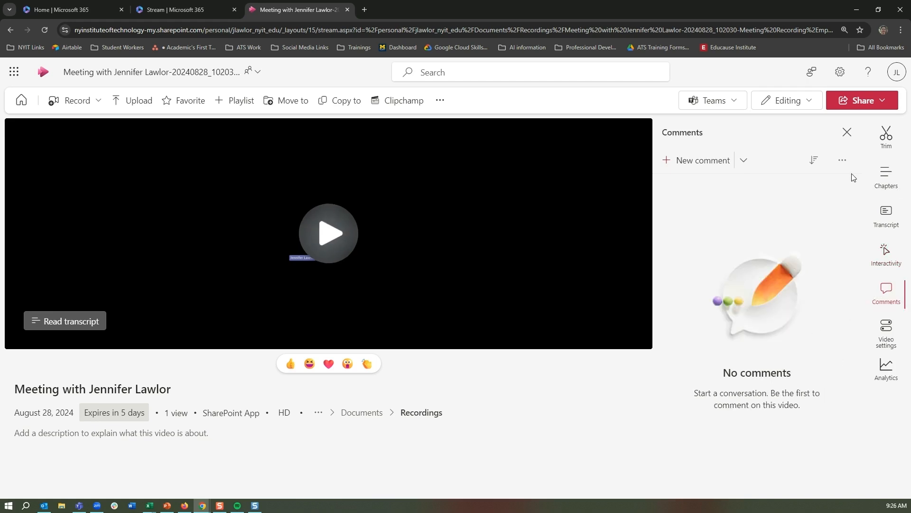
Look over the comment options, then bring up the recording's Video settings panel
left_click(842, 161)
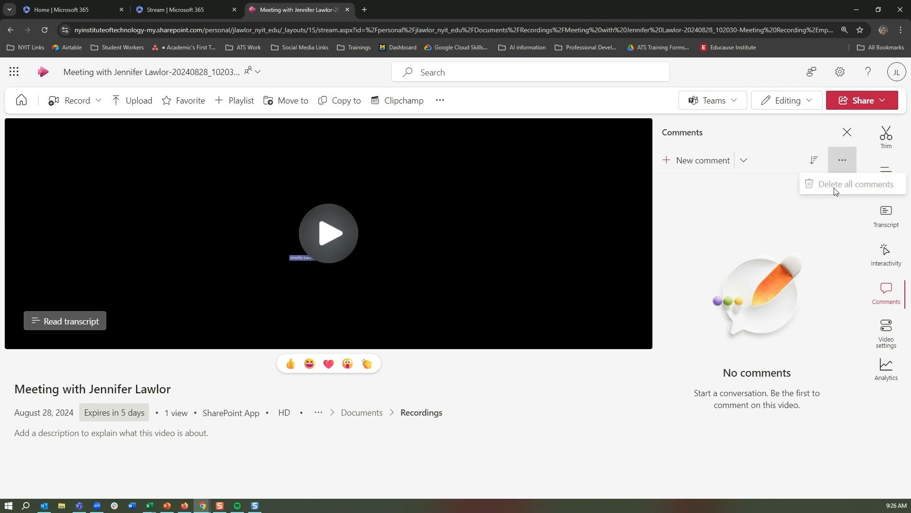
left_click(743, 161)
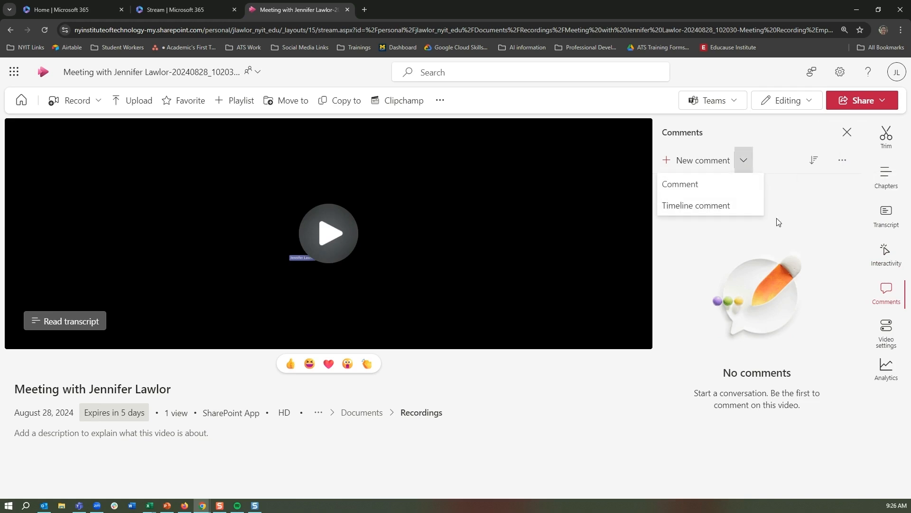
mouse_move(696, 205)
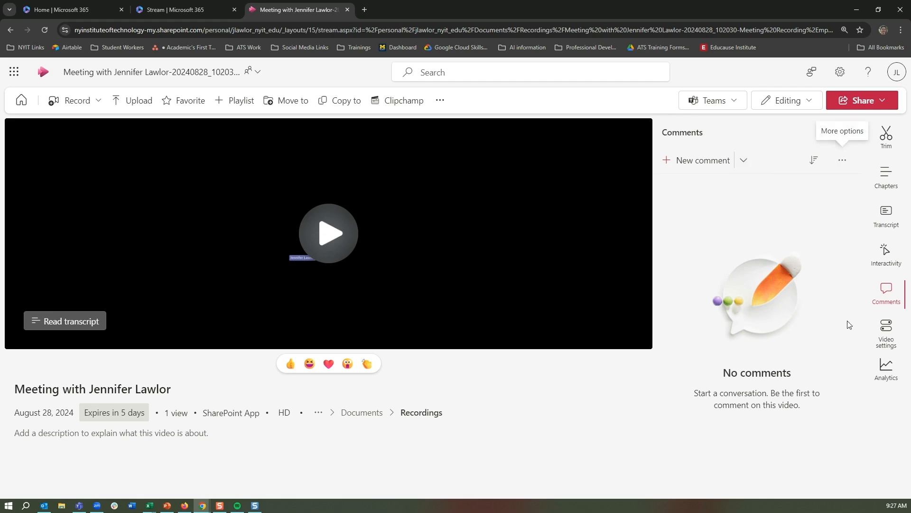
mouse_move(811, 352)
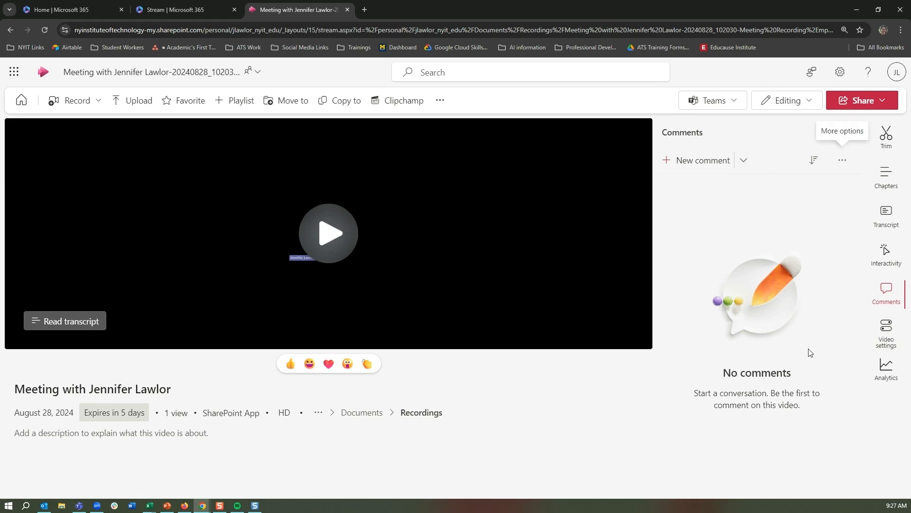
left_click(886, 331)
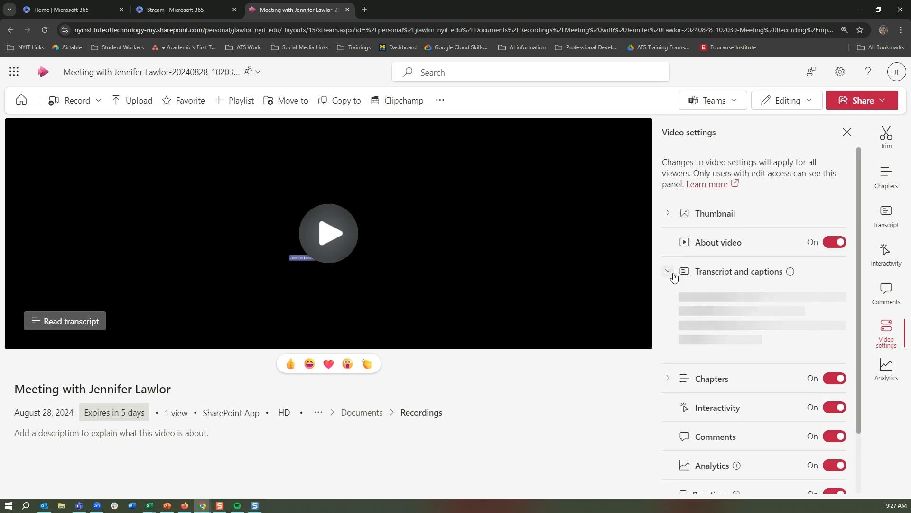
Collapse the Transcript and captions section, leaving every feature toggle switched on
left_click(668, 272)
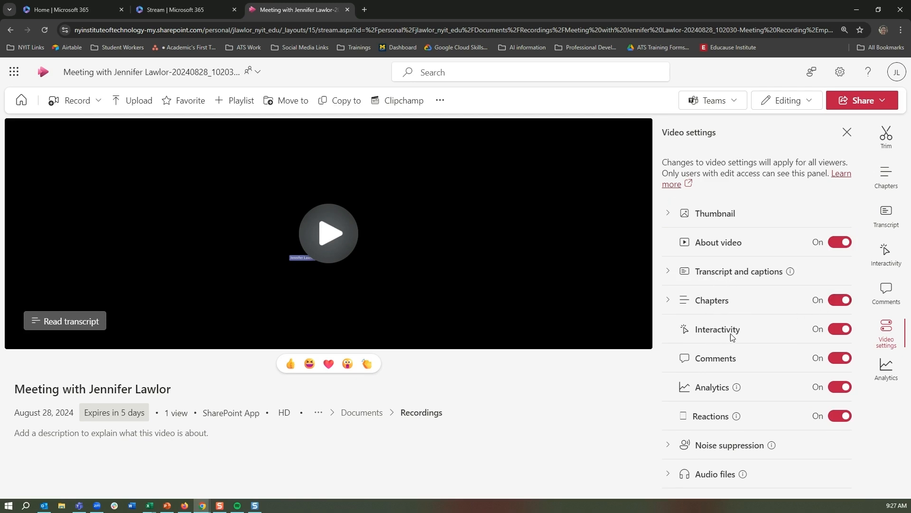
mouse_move(741, 455)
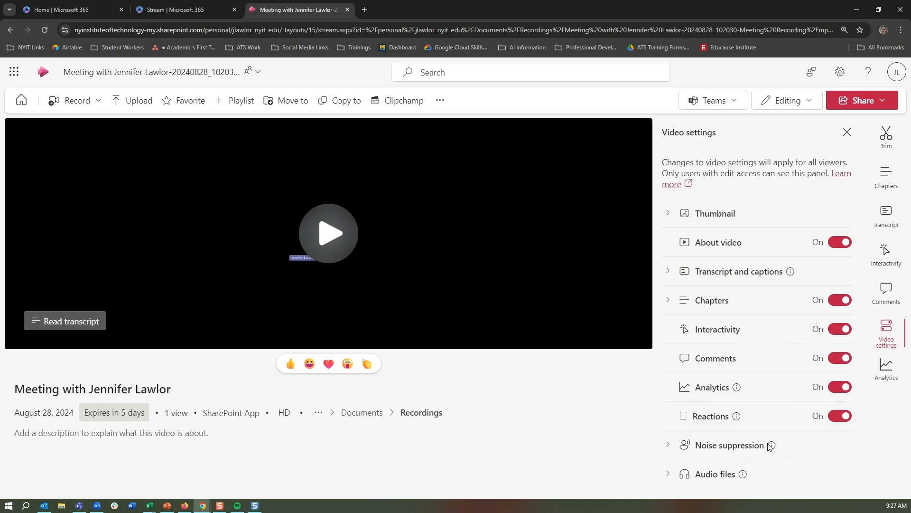
mouse_move(771, 446)
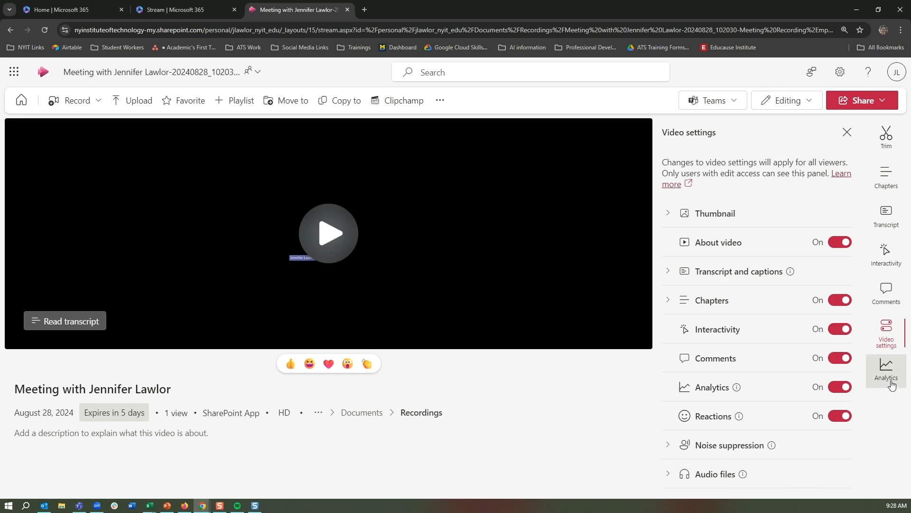
View the recording's analytics: empty interactivity stats, then video analytics with 1 view and 1 viewer
left_click(886, 369)
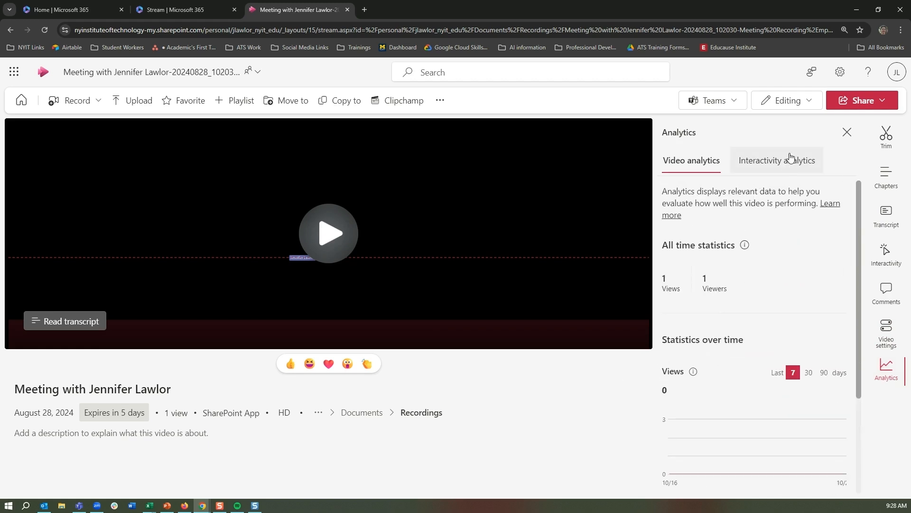
left_click(776, 159)
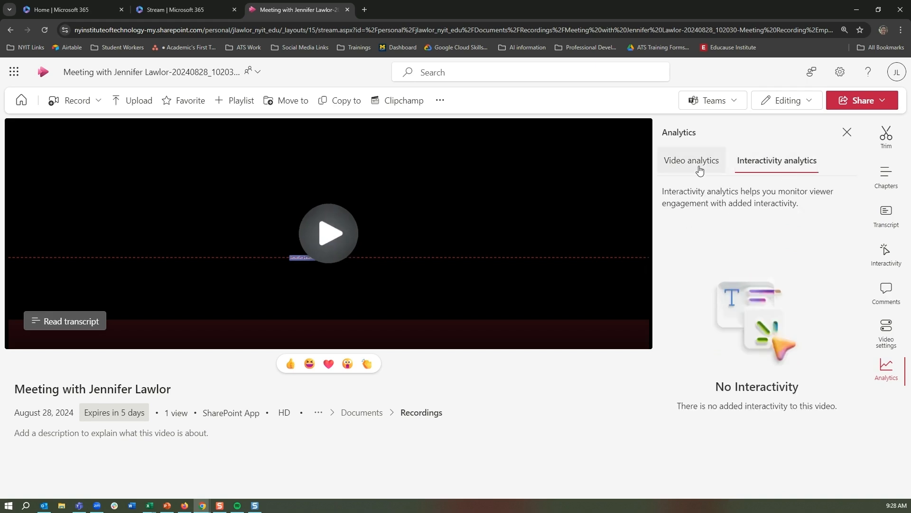
mouse_move(666, 239)
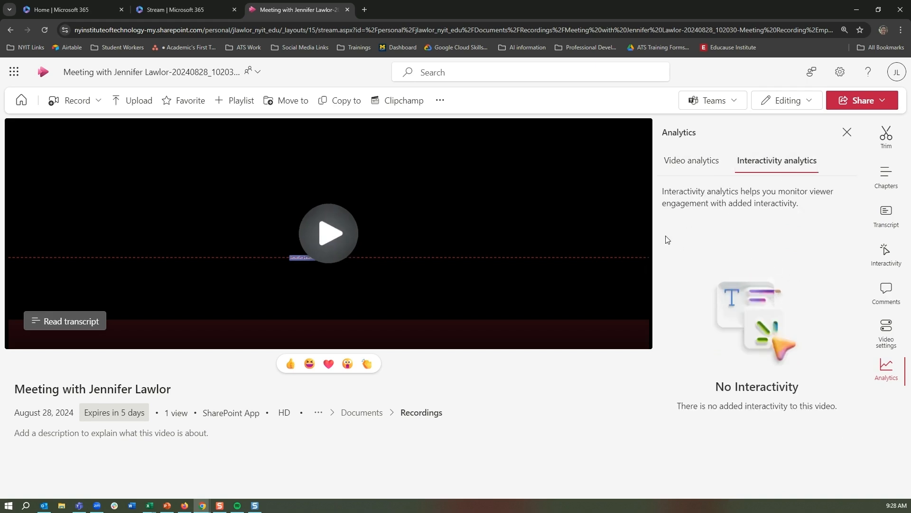
mouse_move(738, 388)
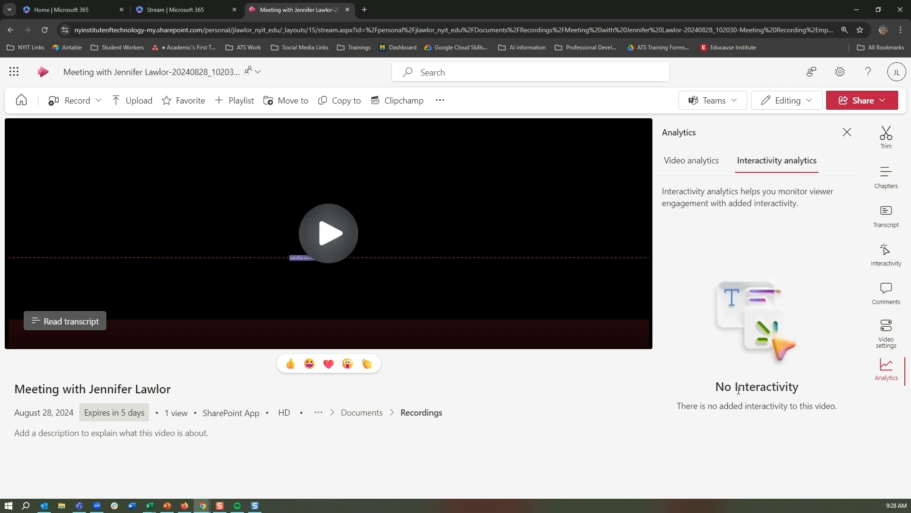
left_click(690, 161)
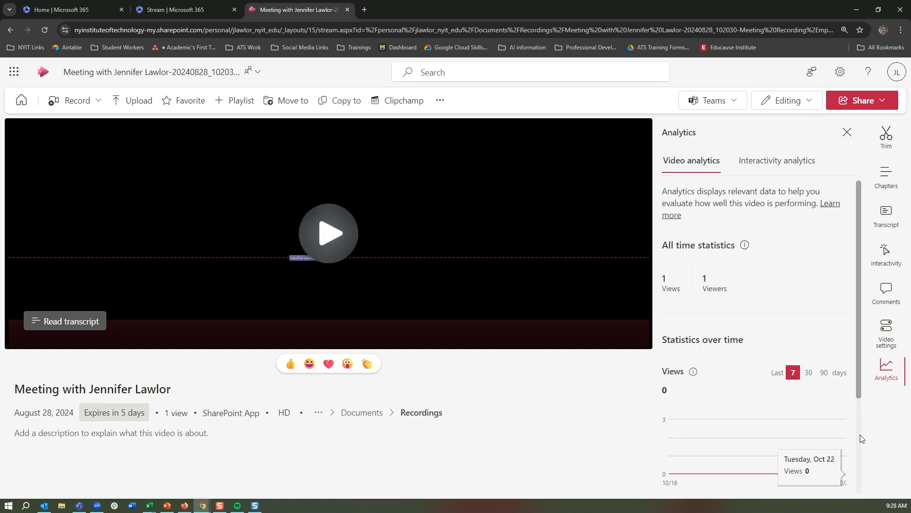
In the Trim panel, delete the existing 0:17–0:28 cut after the existing-cut warning
left_click(885, 138)
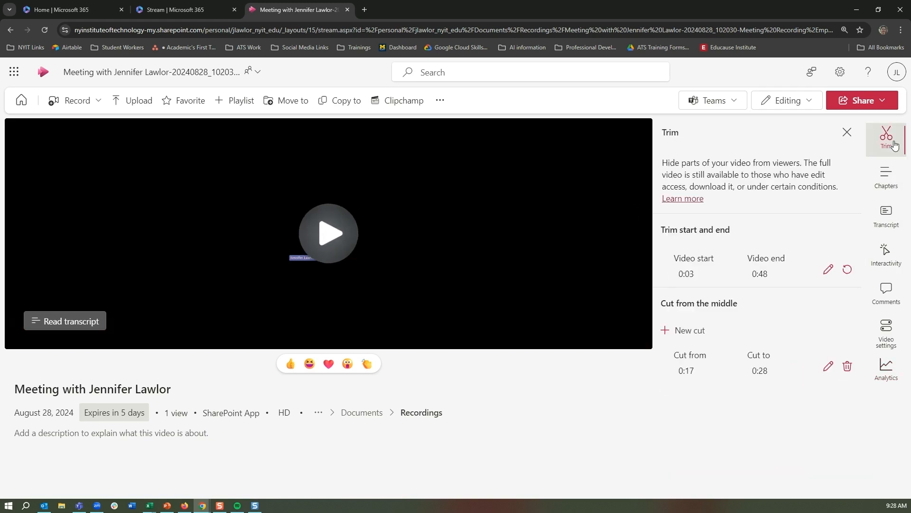
mouse_move(706, 174)
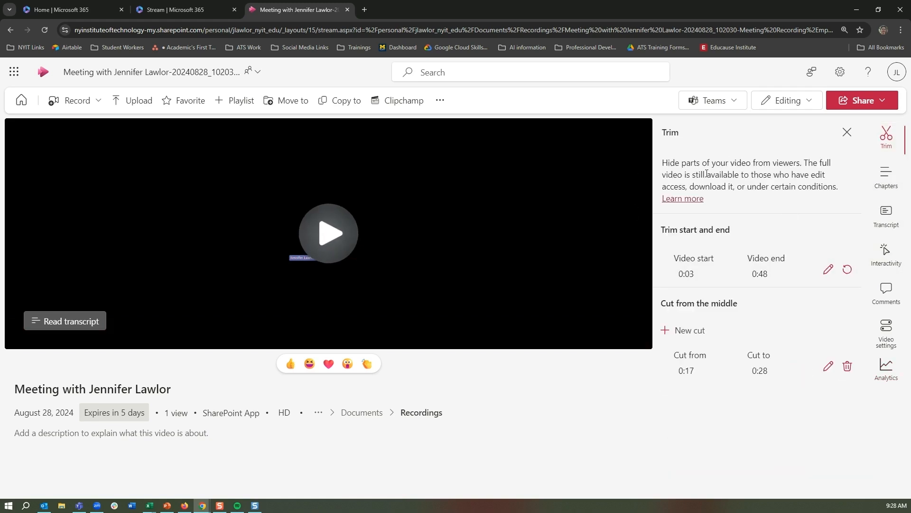
mouse_move(799, 217)
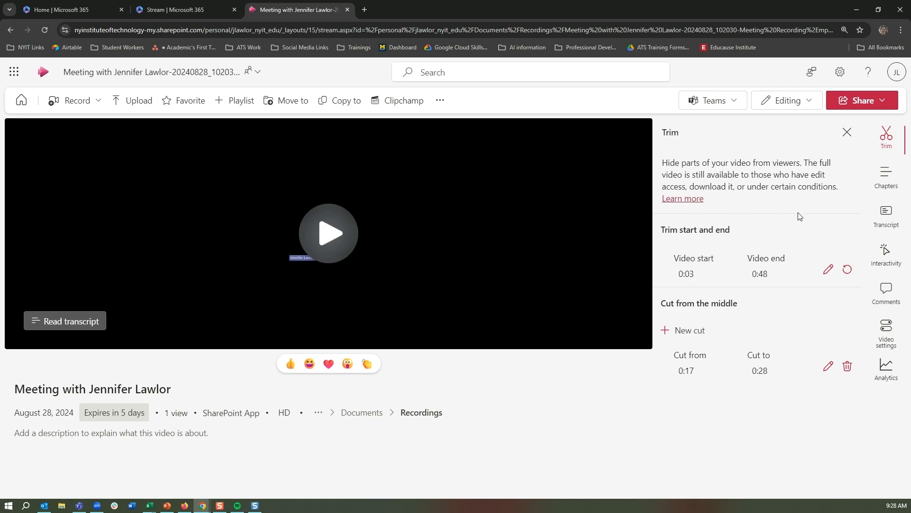
mouse_move(727, 303)
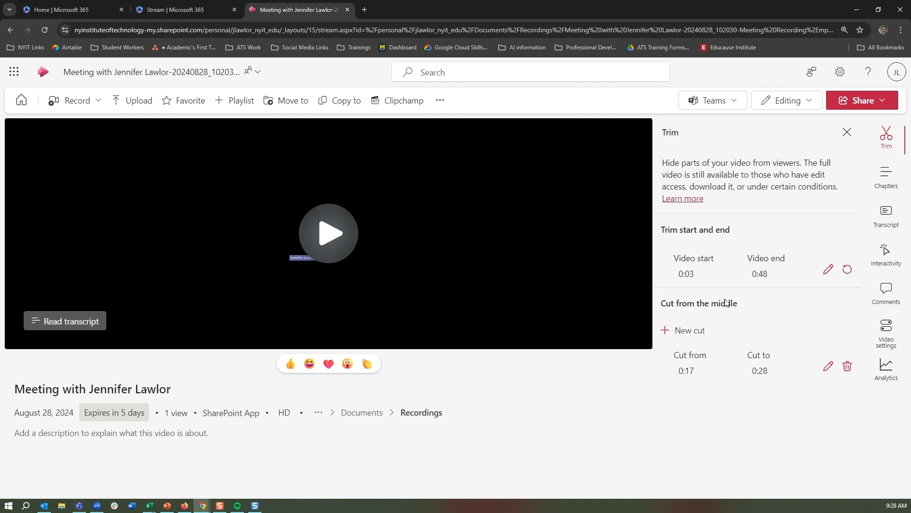
left_click(689, 331)
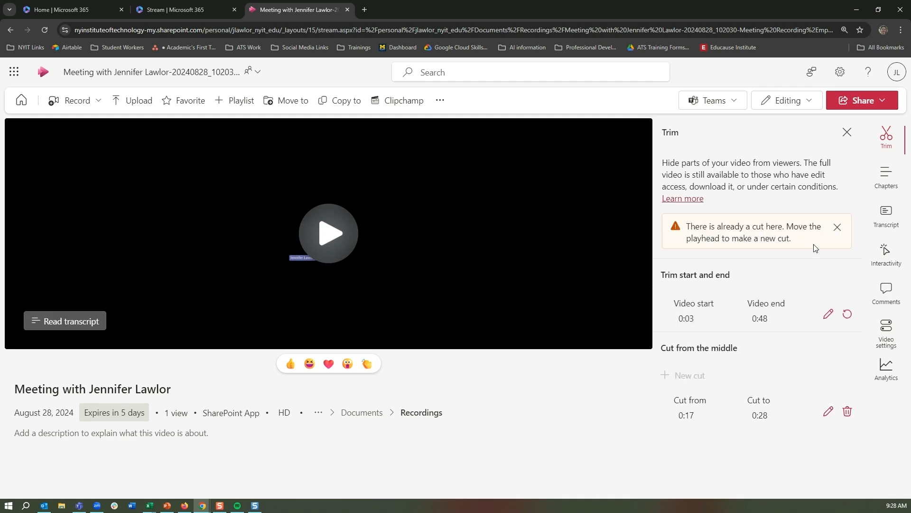
left_click(837, 227)
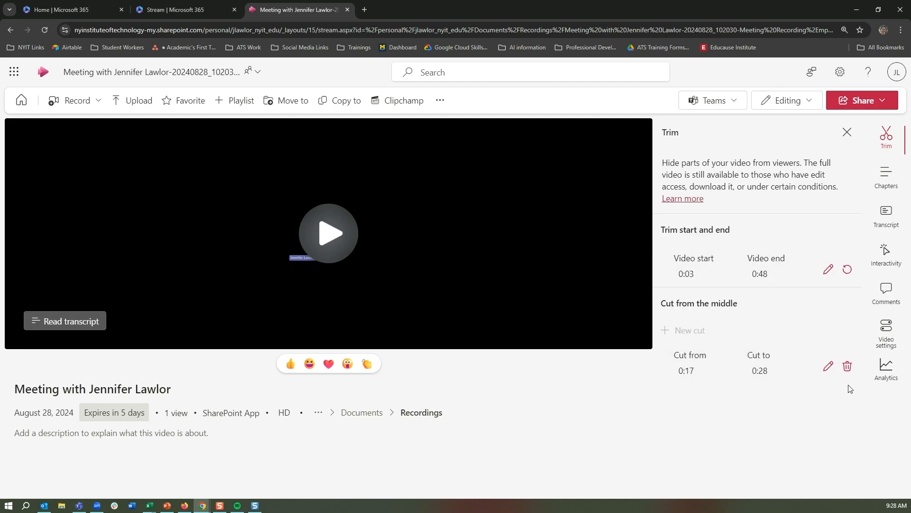
left_click(848, 366)
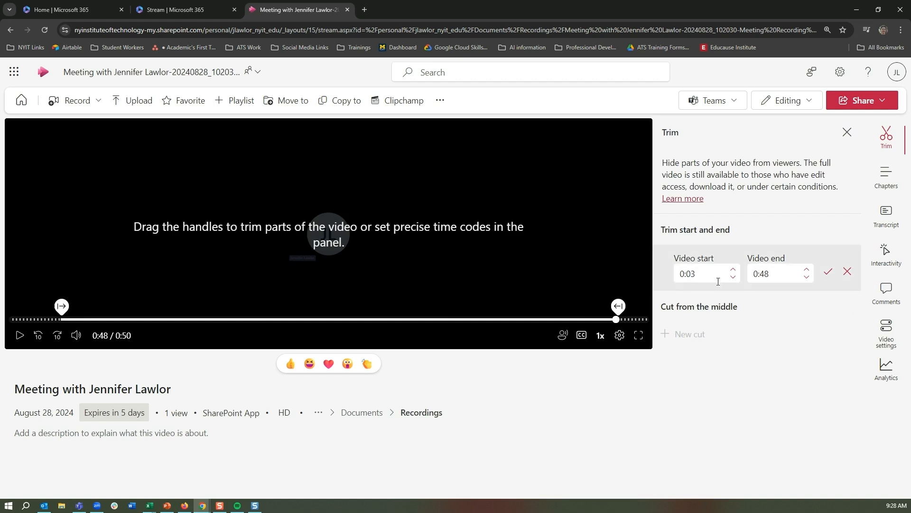
left_click(830, 271)
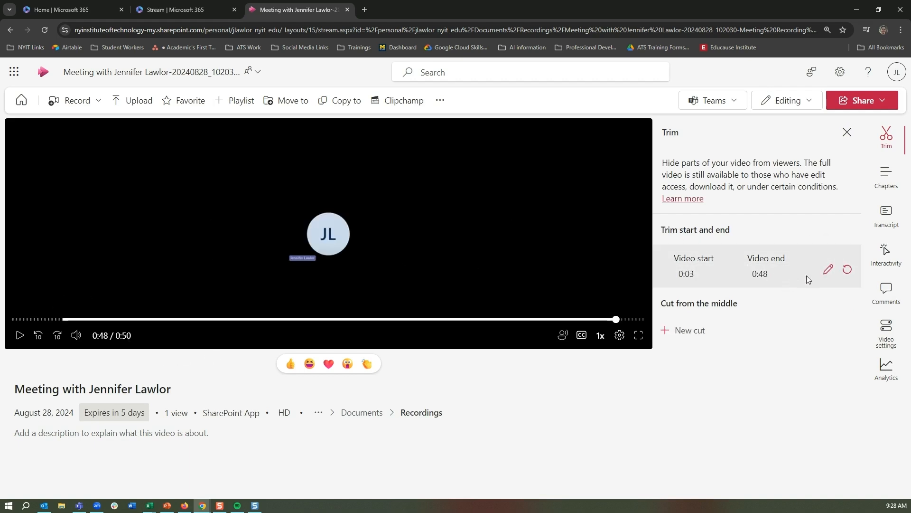
Set the trim to run from 0:05 to 0:42 and commit it, reaching the hidden-segments confirmation
left_click(828, 268)
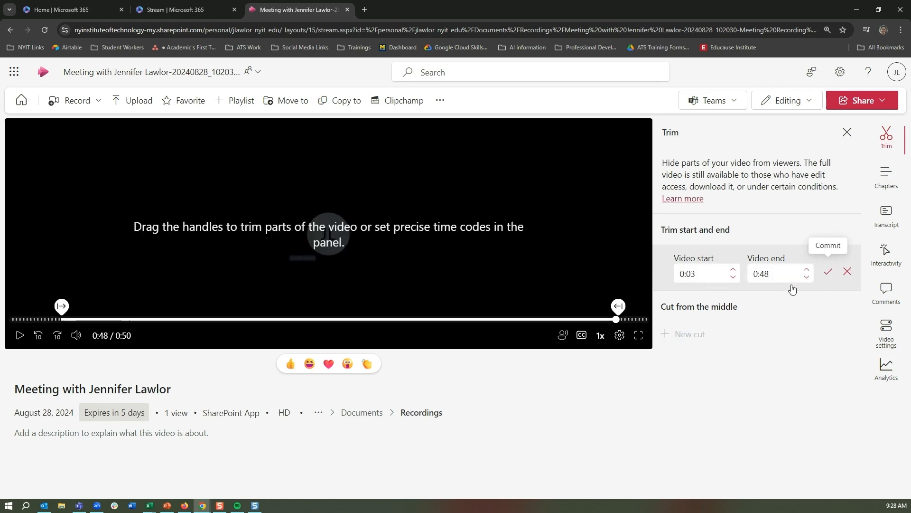
left_click_drag(61, 305, 47, 305)
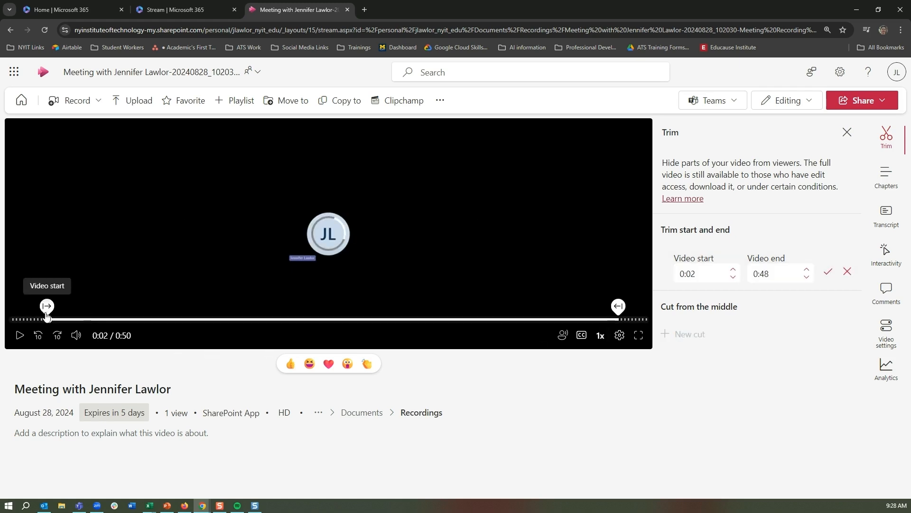
left_click_drag(47, 306, 56, 306)
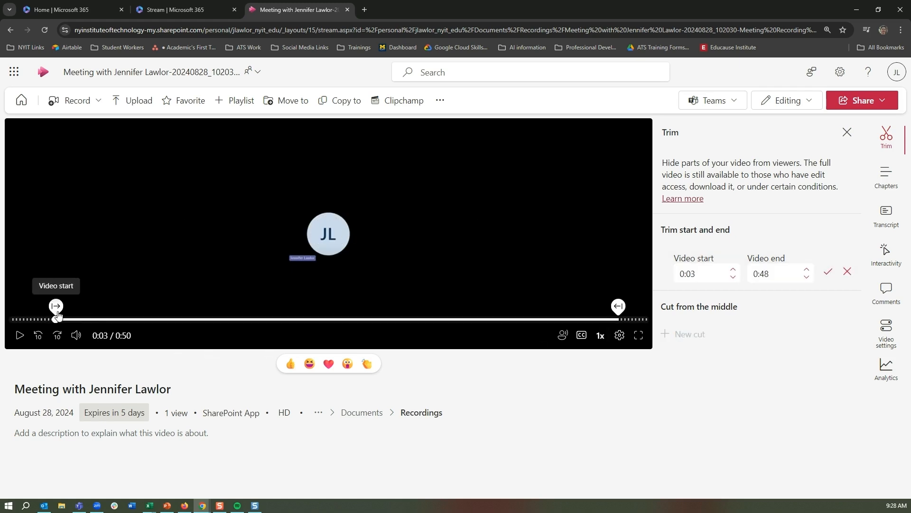
left_click_drag(55, 306, 76, 318)
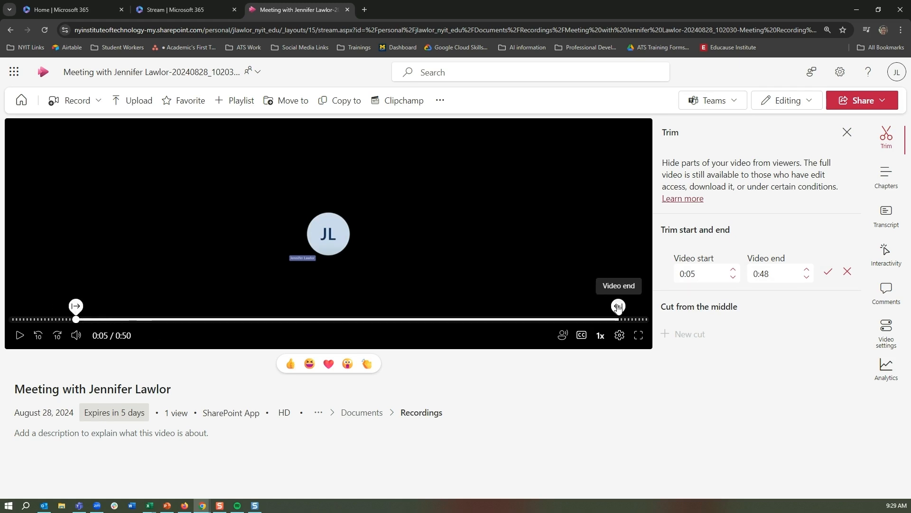
left_click_drag(618, 307, 571, 307)
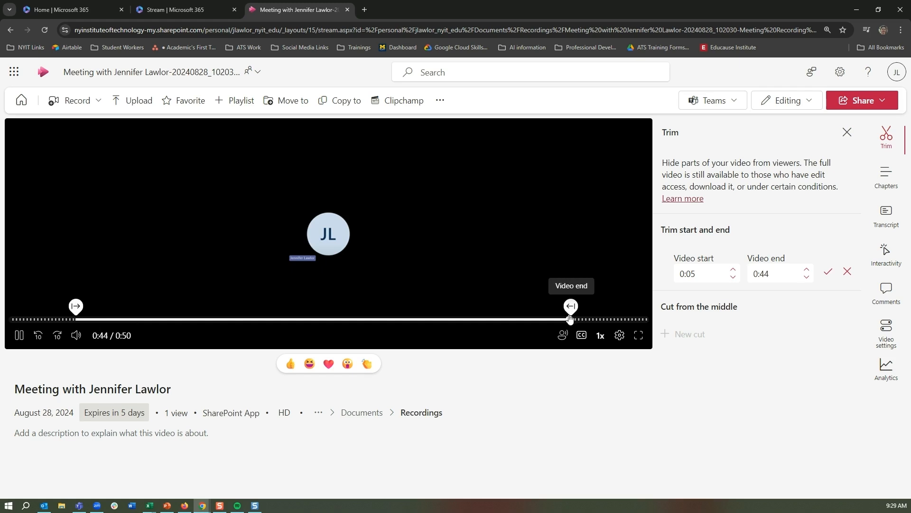
left_click_drag(571, 319, 545, 320)
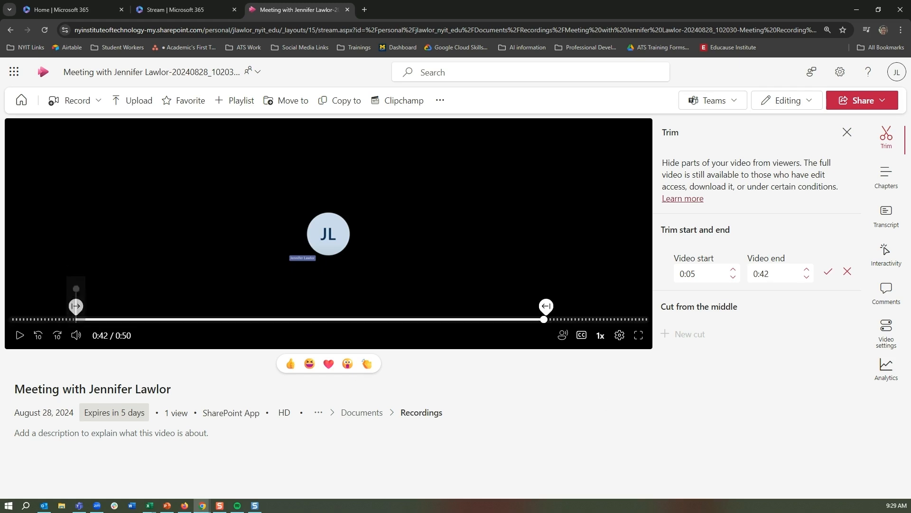
left_click(828, 271)
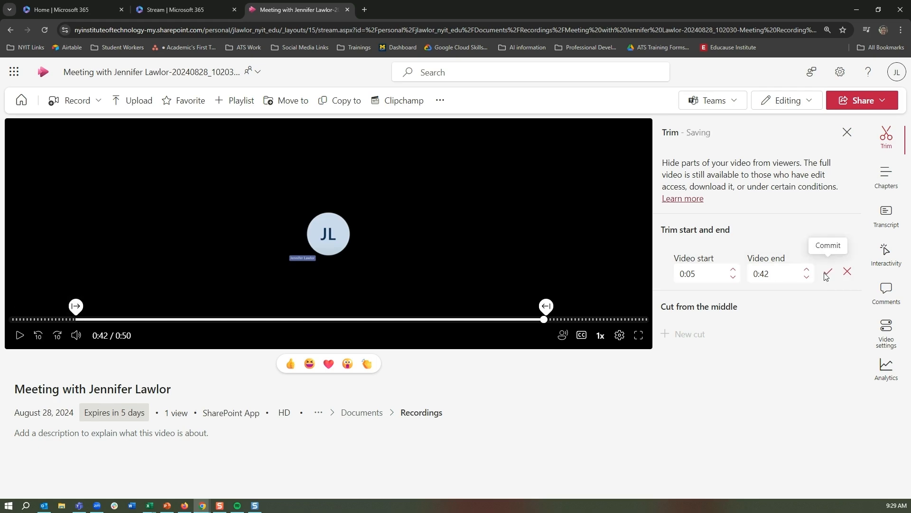
left_click(828, 274)
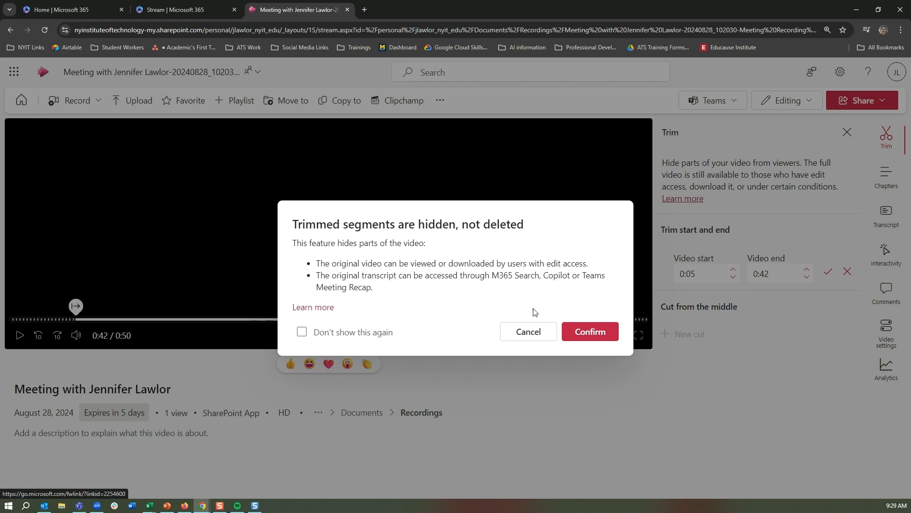
Confirm hiding the trimmed parts and close the Trim panel
left_click(589, 331)
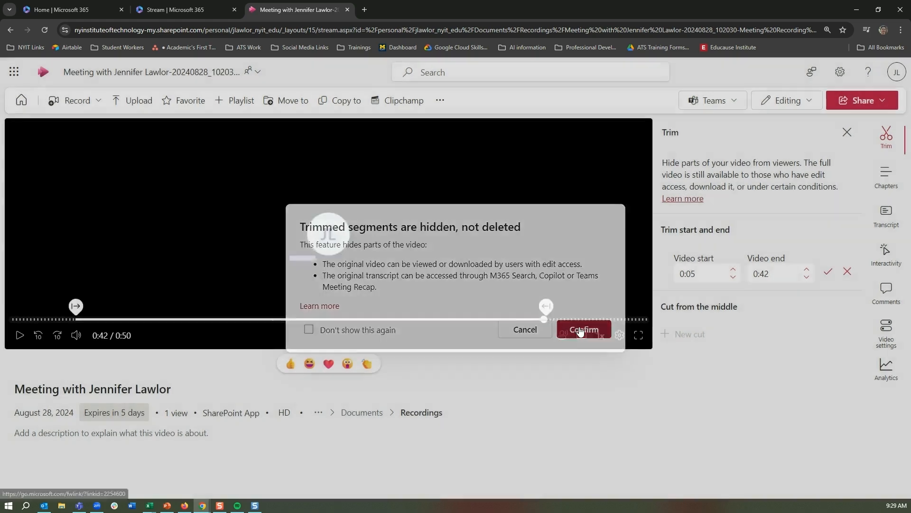
left_click(583, 329)
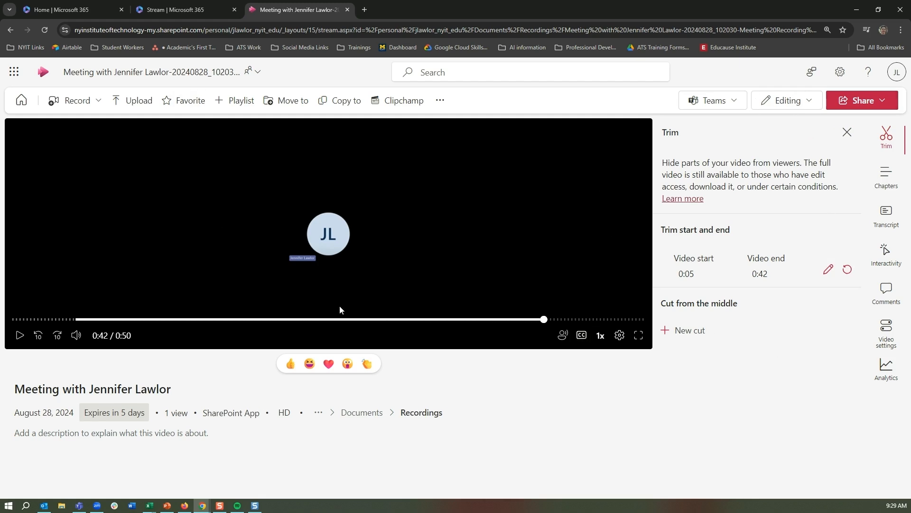
mouse_move(840, 160)
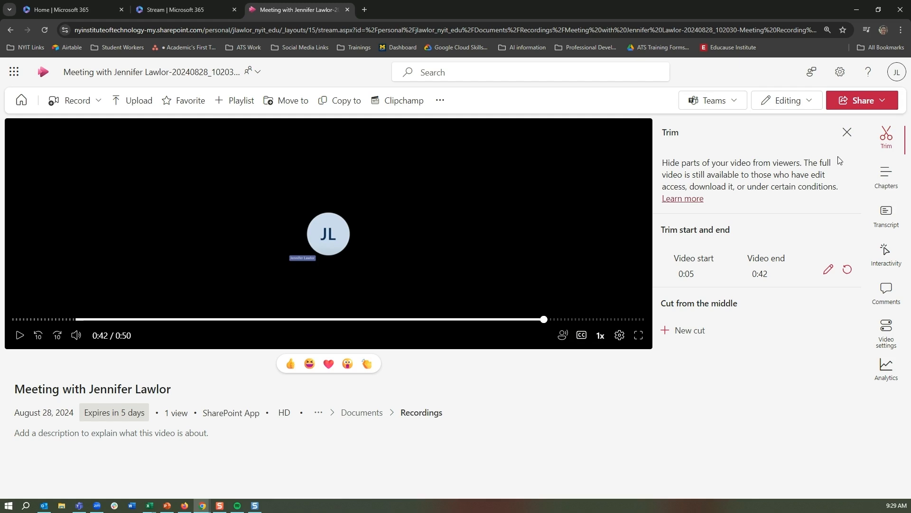
left_click(846, 132)
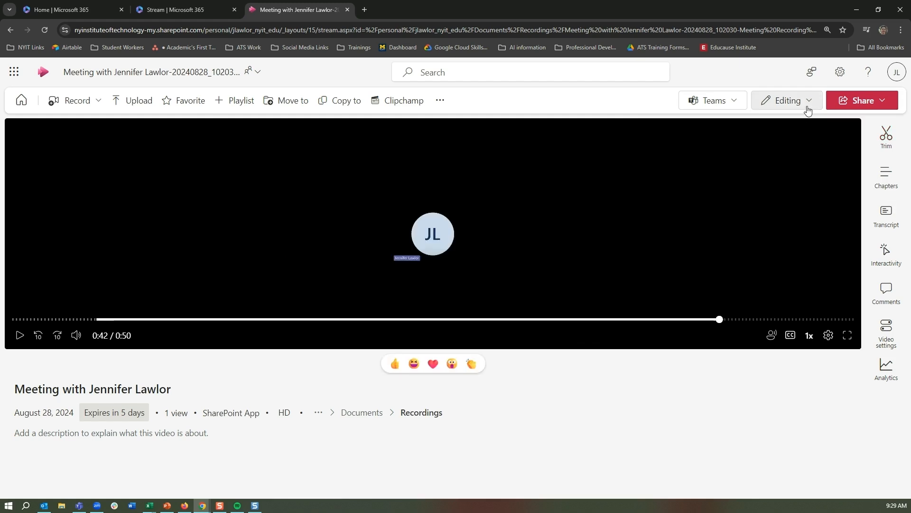
Bring up the Share dialog for sending the recording to people
left_click(861, 100)
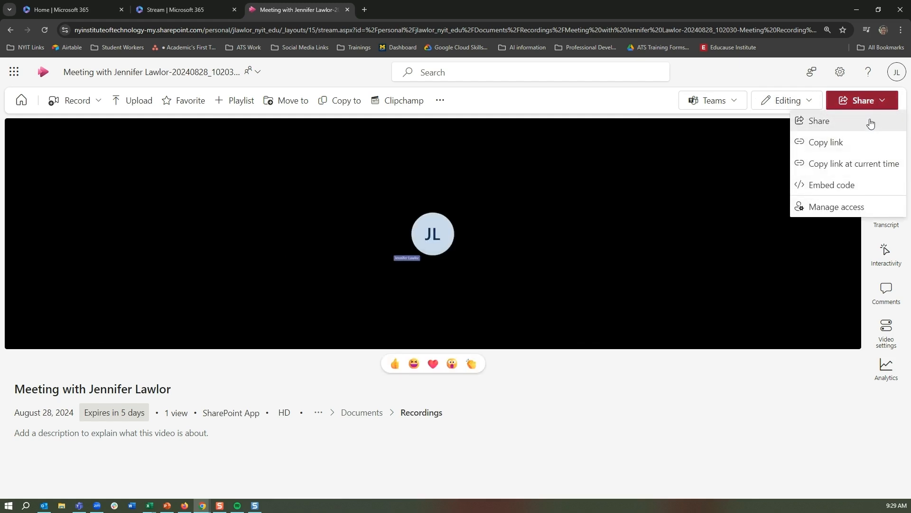
mouse_move(854, 164)
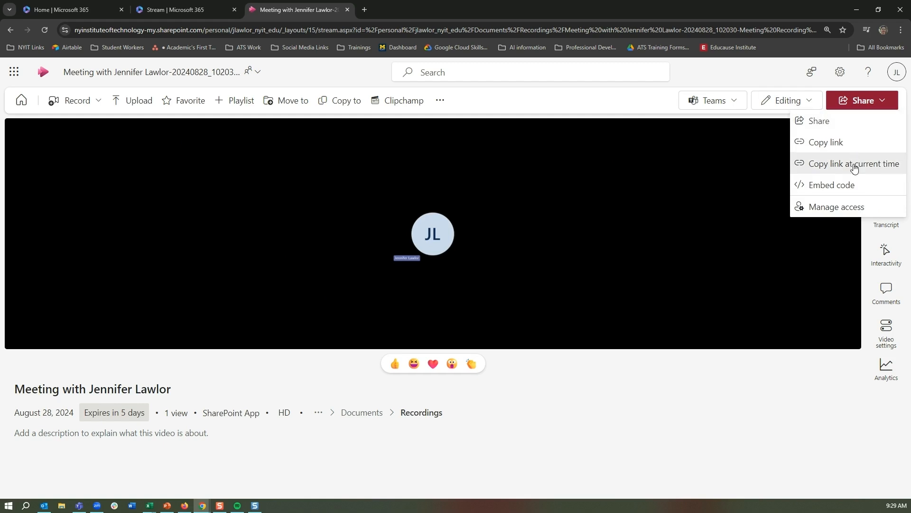
mouse_move(873, 190)
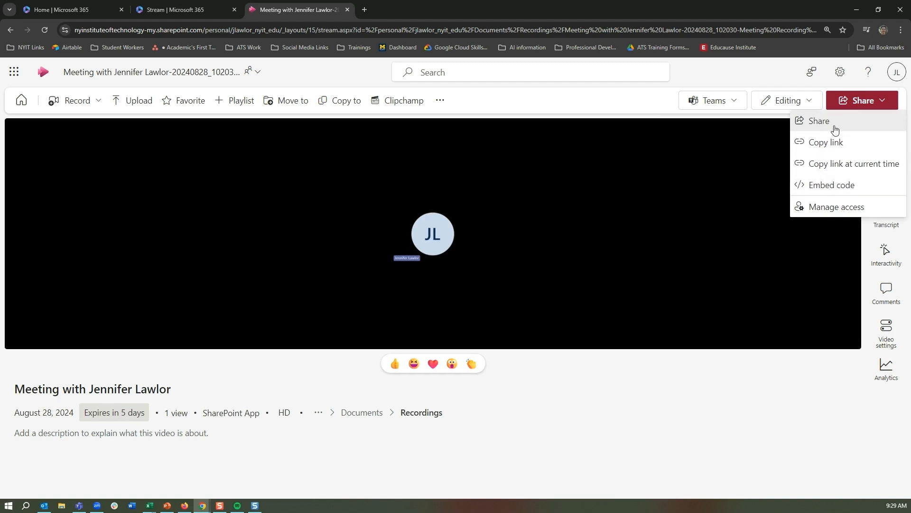
left_click(819, 121)
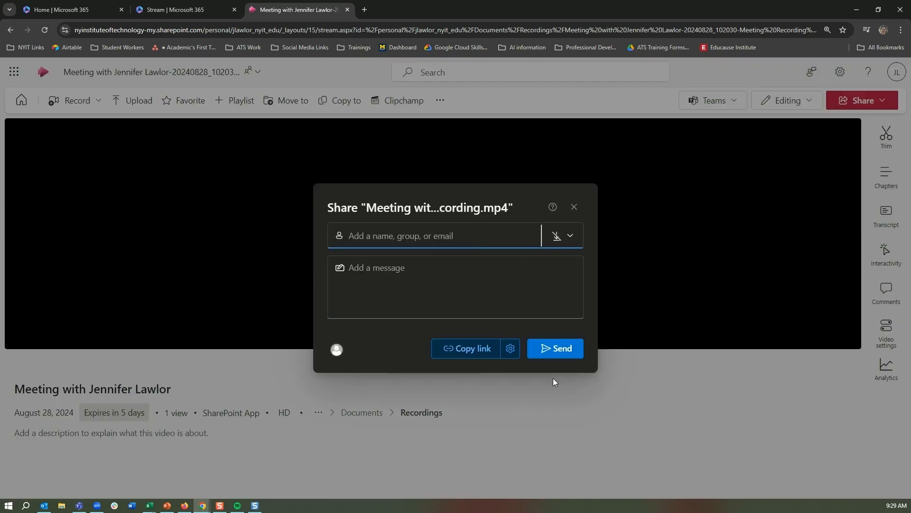
Set recipients' permission to Can view instead of Can't download
left_click(568, 236)
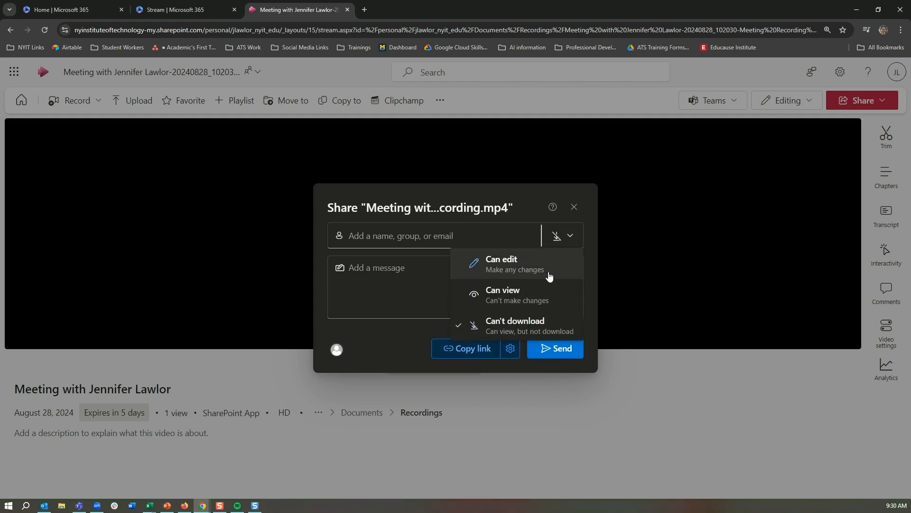
mouse_move(588, 273)
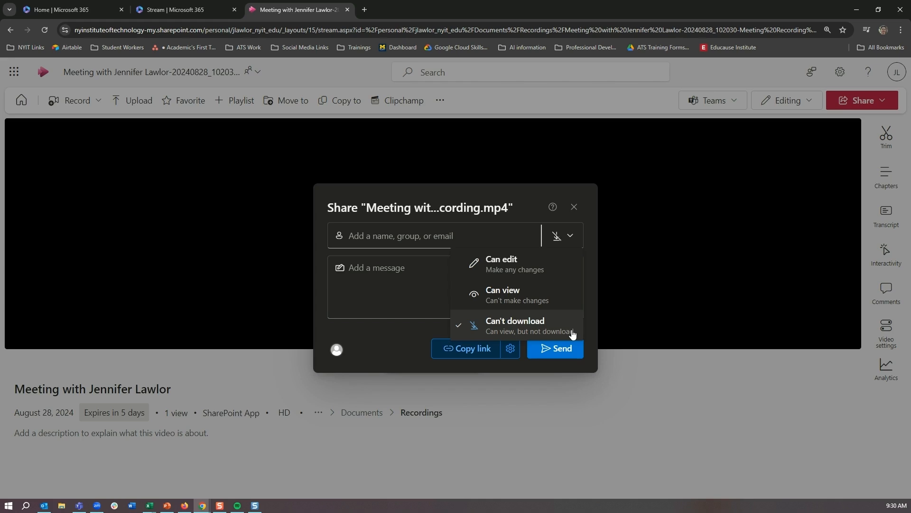
mouse_move(569, 335)
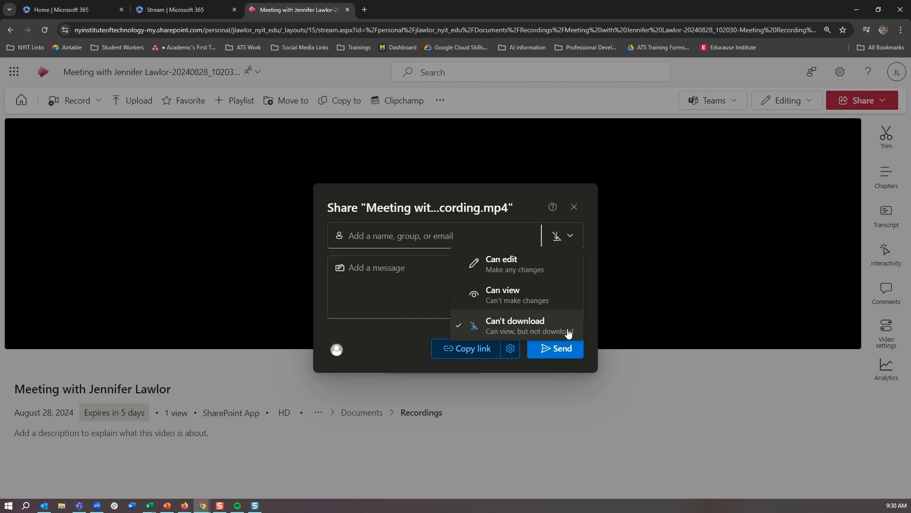
left_click(502, 294)
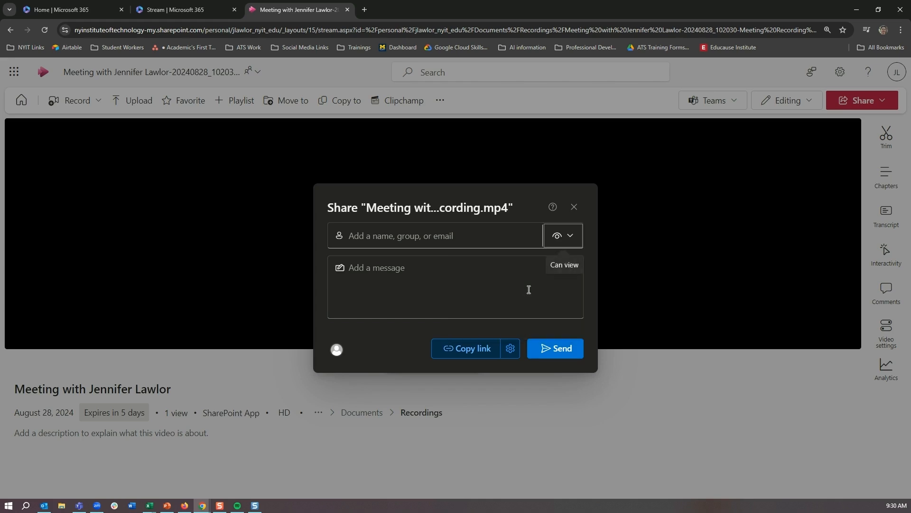
mouse_move(510, 348)
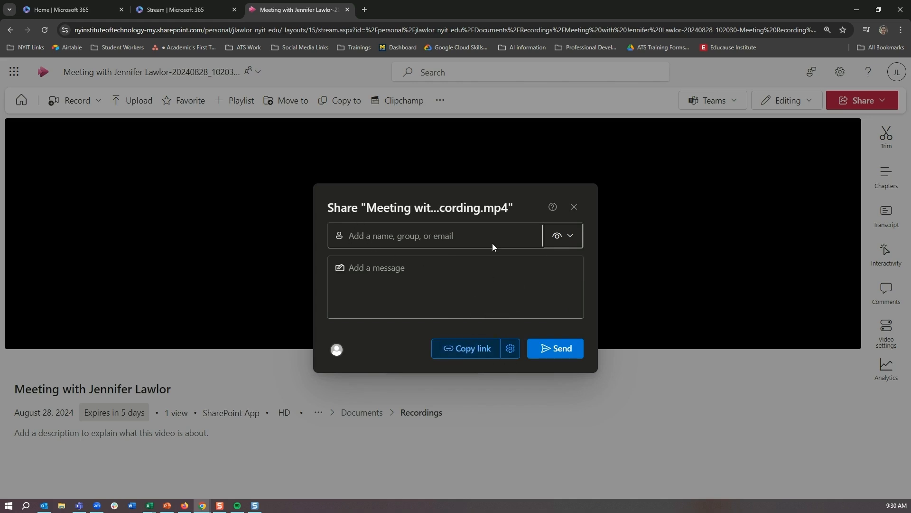
mouse_move(533, 363)
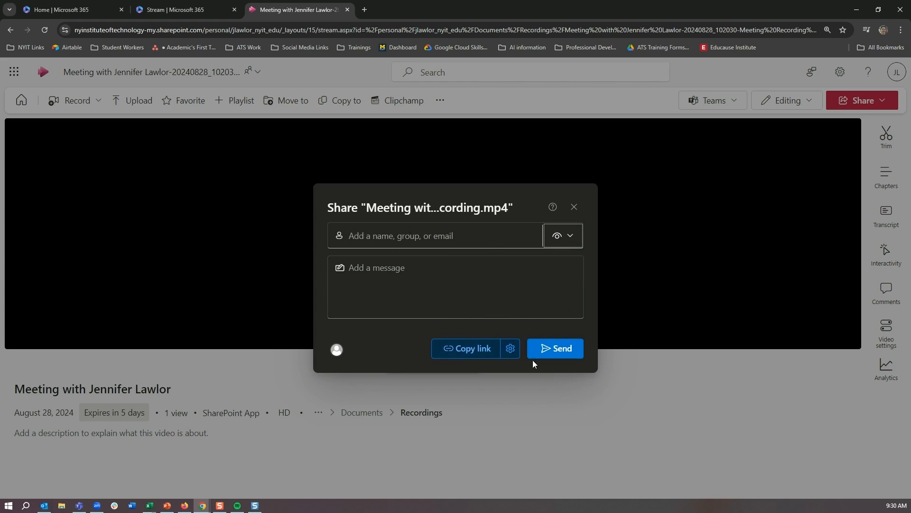
mouse_move(513, 364)
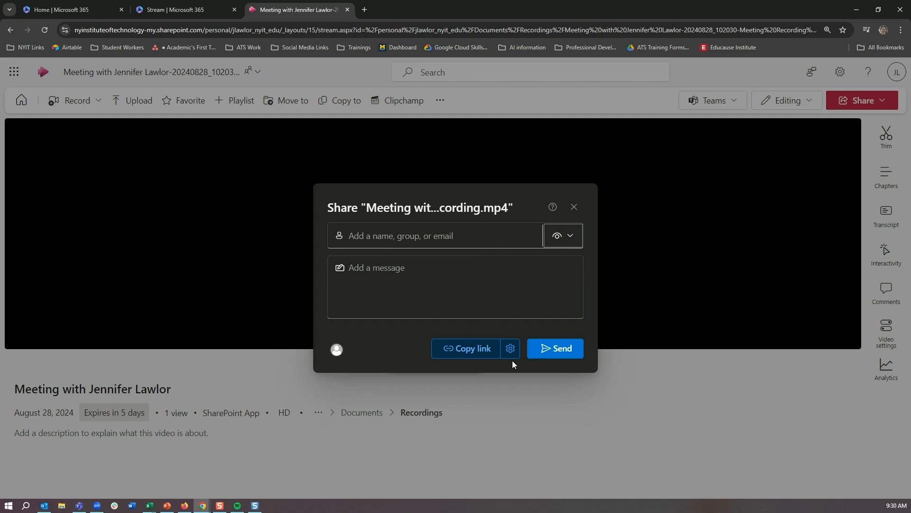
mouse_move(510, 349)
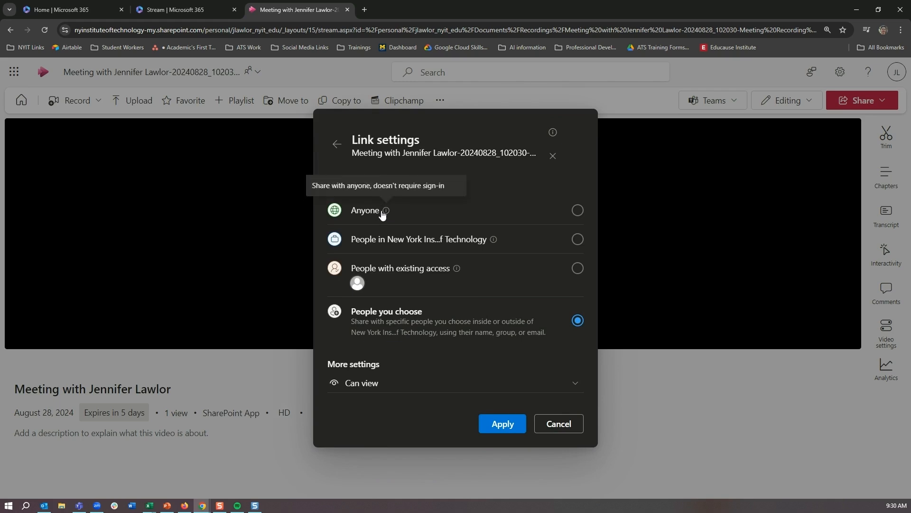
mouse_move(491, 239)
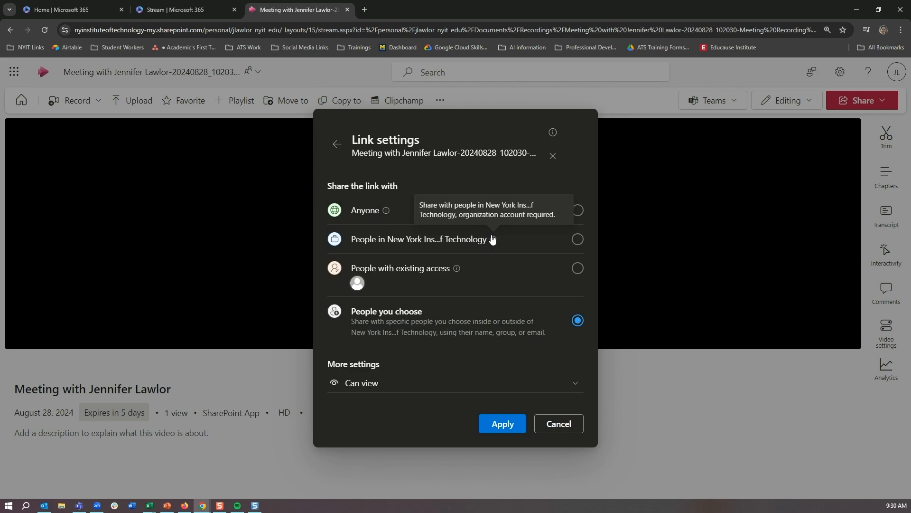
mouse_move(456, 268)
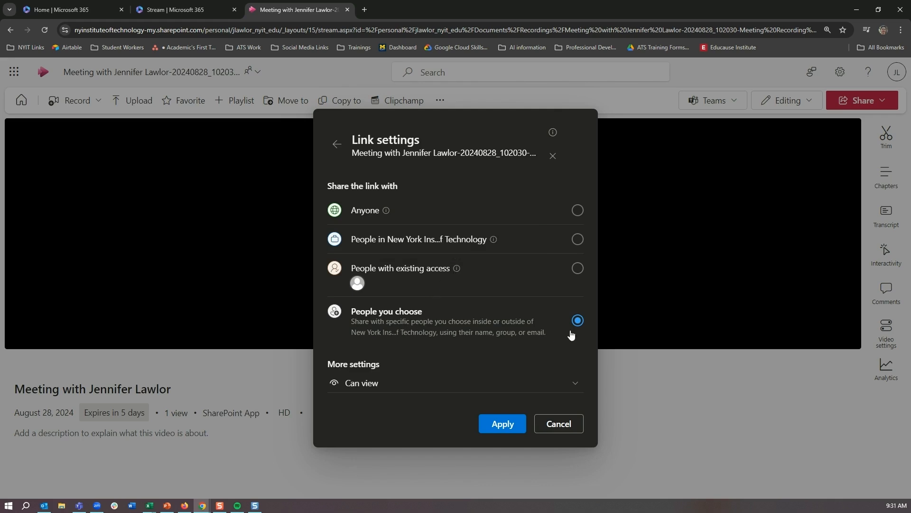
Limit the link to people in New York Institute of Technology, apply it, and close the Share dialog
left_click(576, 239)
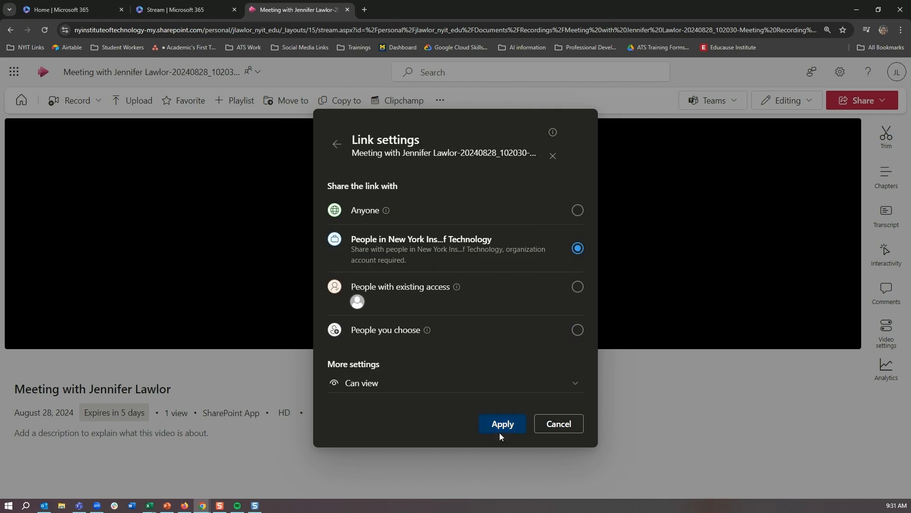
left_click(501, 424)
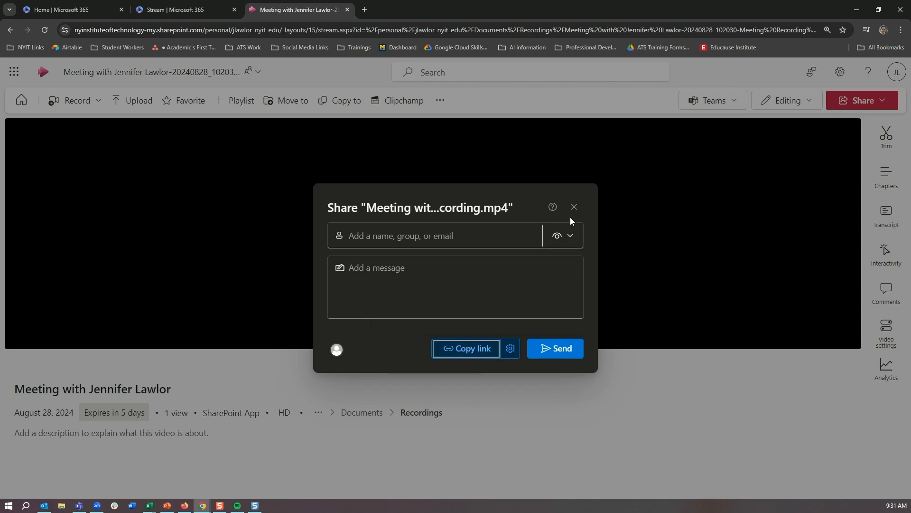
left_click(573, 207)
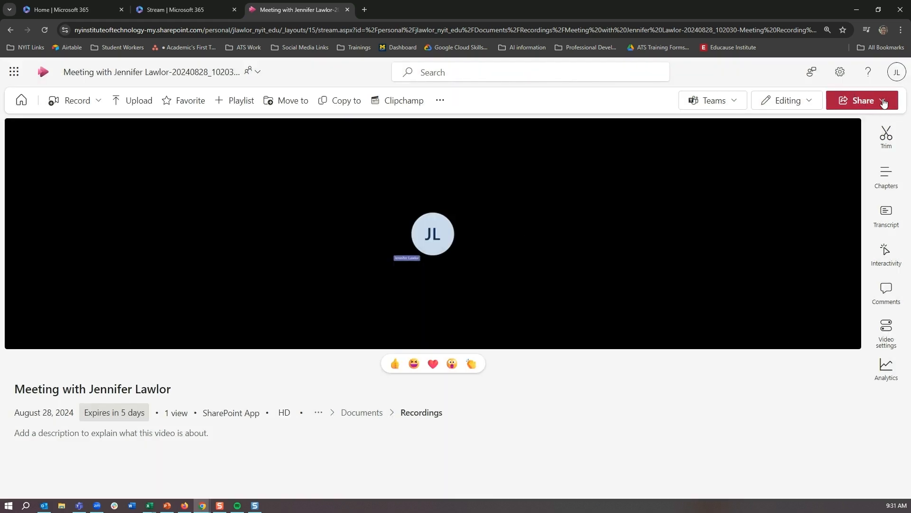
left_click(882, 99)
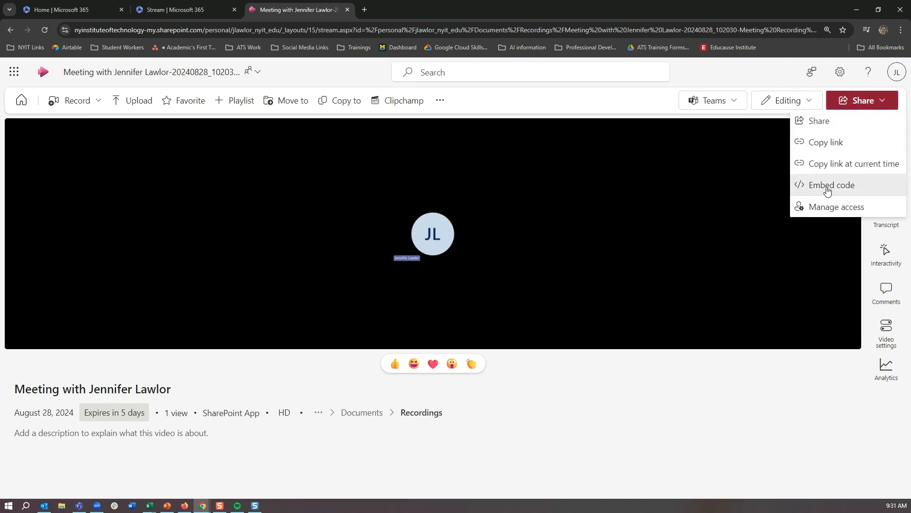
Show the recording's embed code and select the entire iframe snippet
left_click(831, 185)
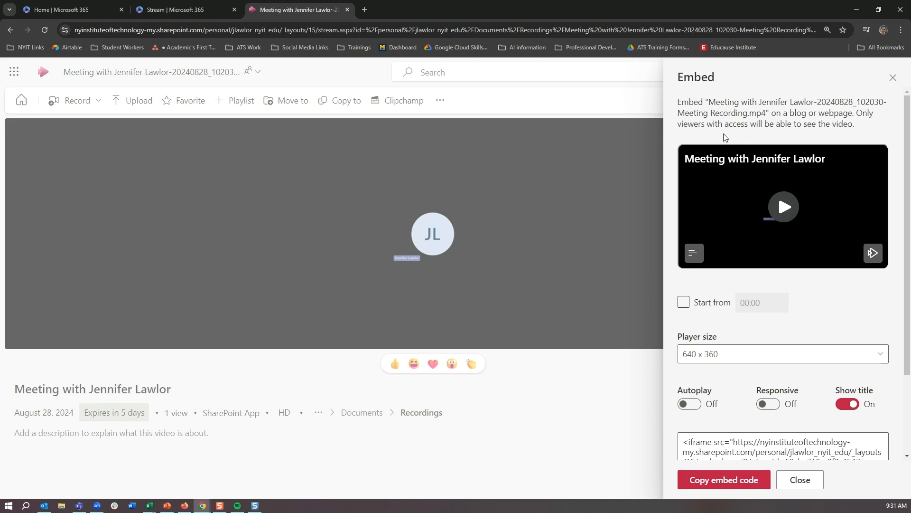
mouse_move(872, 118)
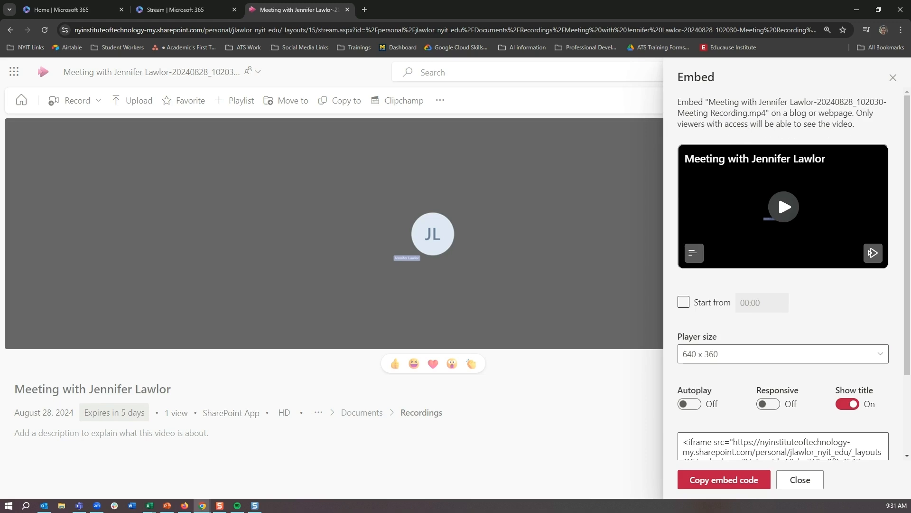
mouse_move(746, 324)
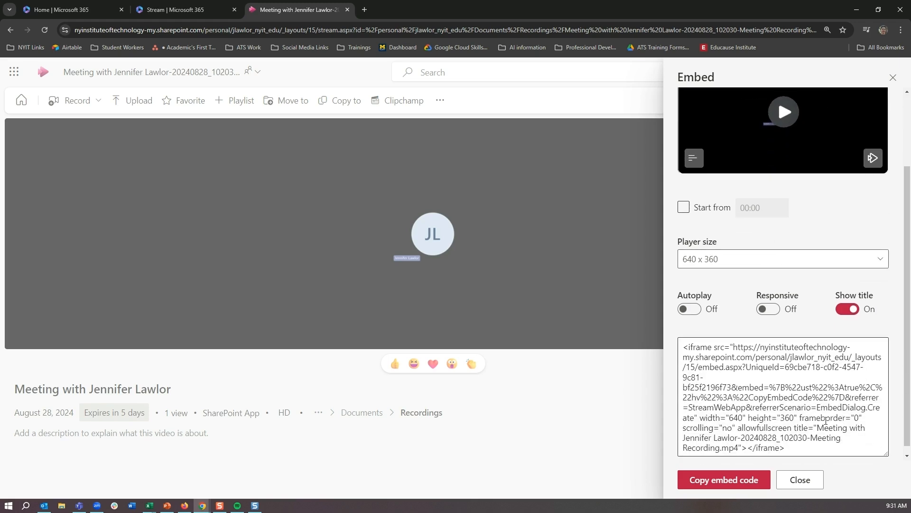
left_click(781, 258)
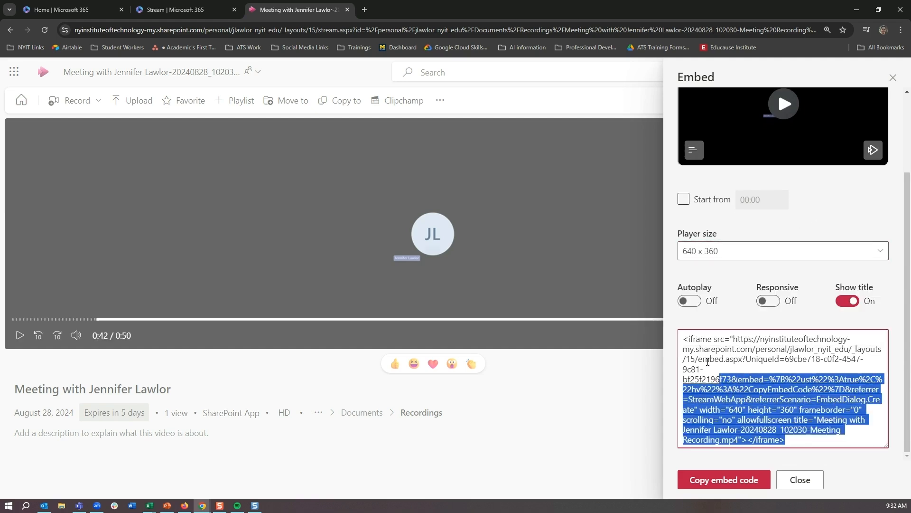
left_click(785, 389)
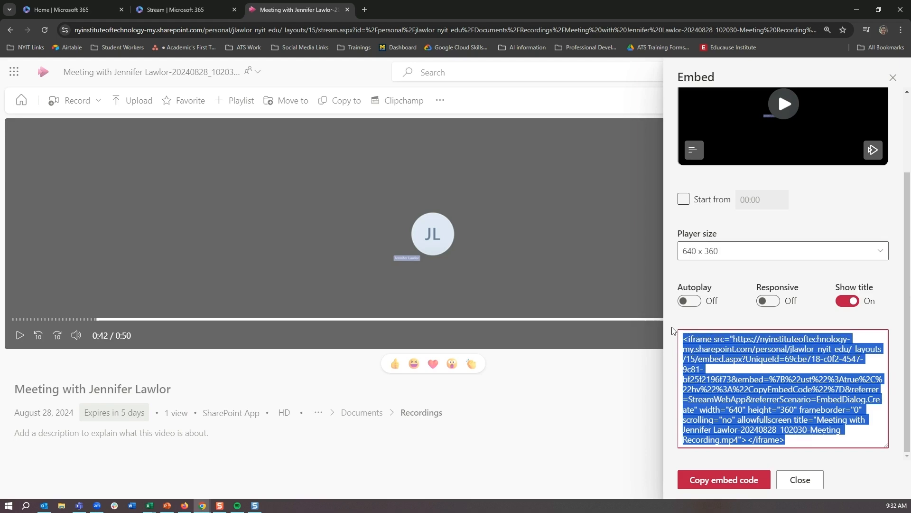